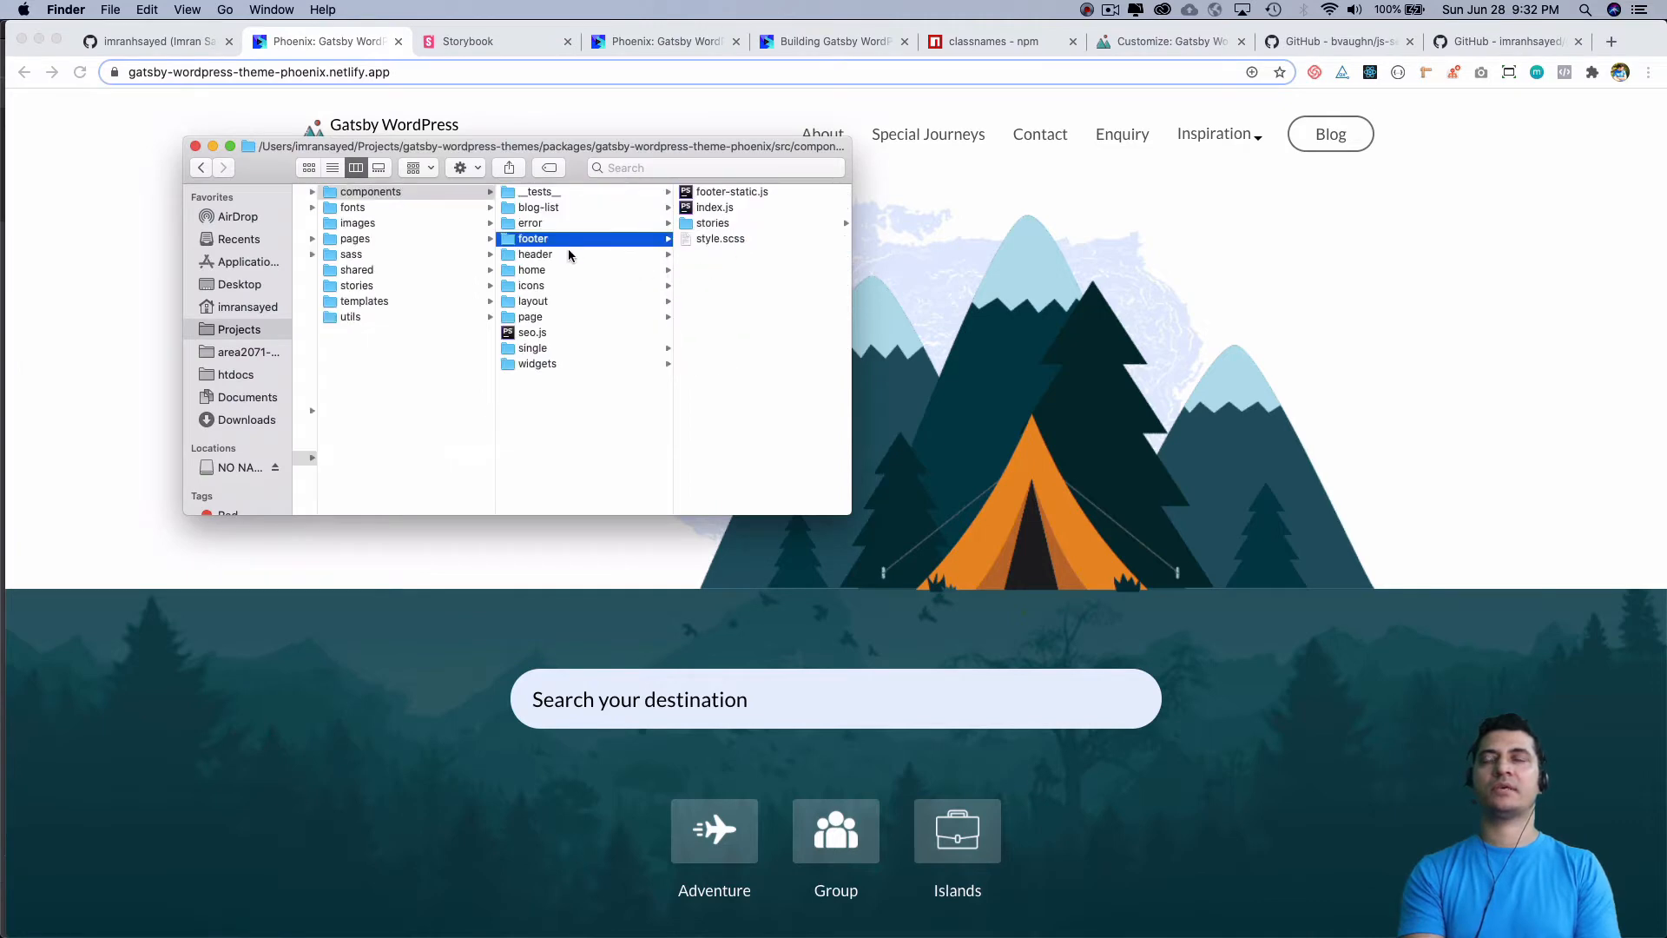
- Go to the GitHub profile and open the gatsby-wordpress-themes repository
{"action": "left_click", "coordinate": [158, 41]}
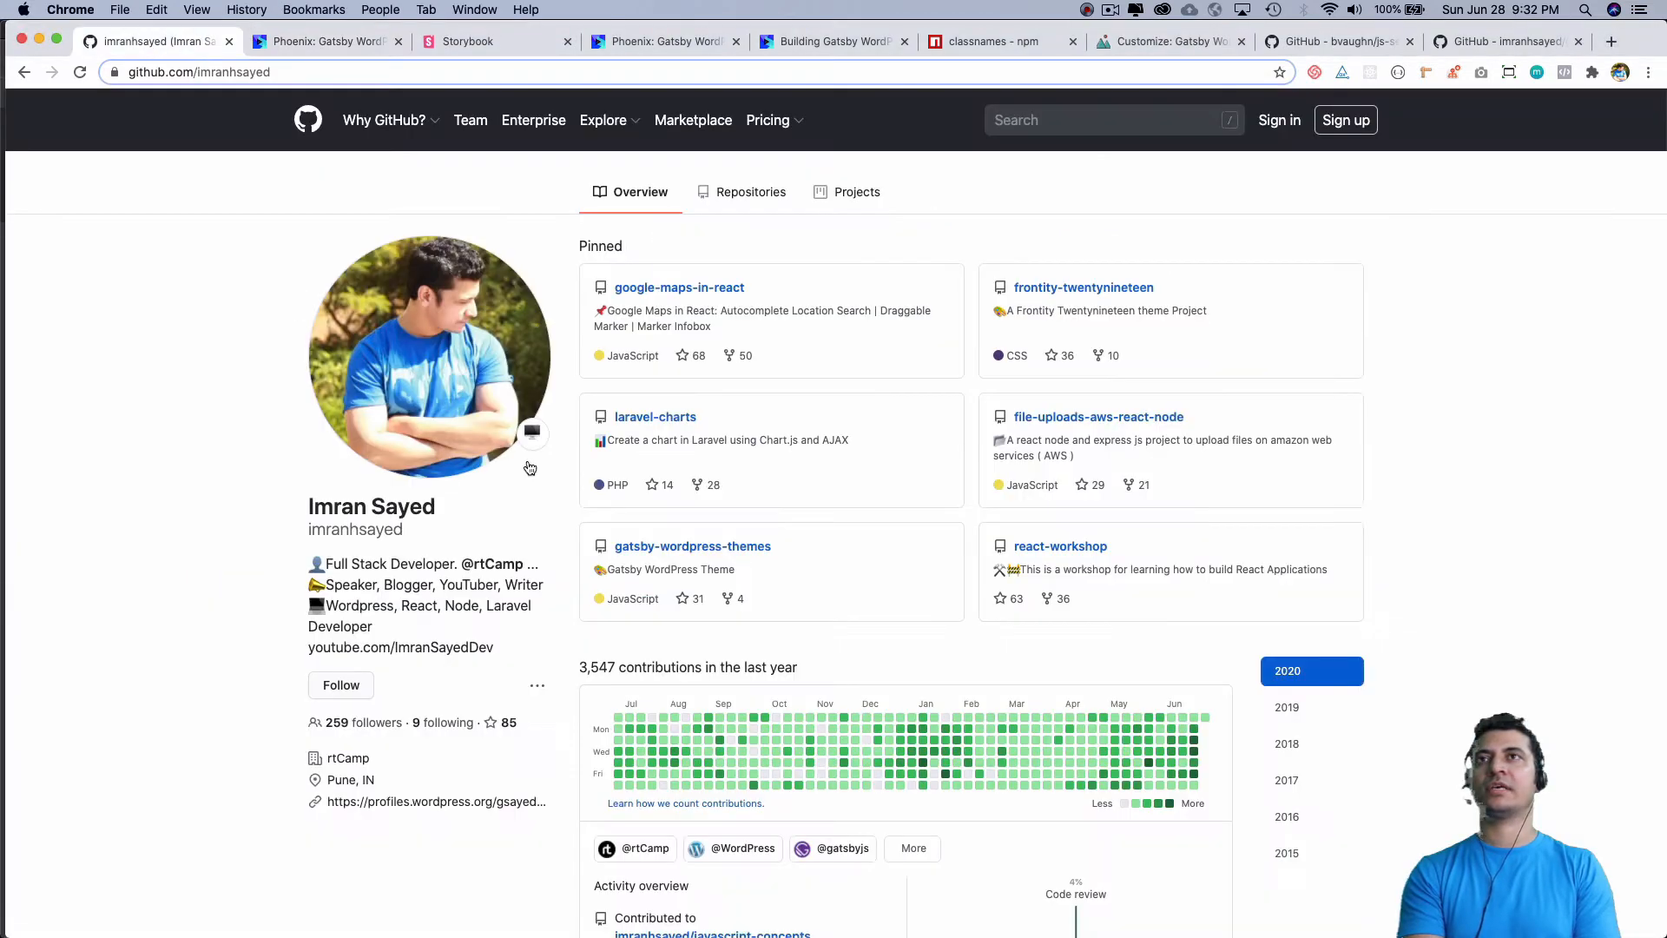
{"action": "mouse_move", "coordinate": [693, 546]}
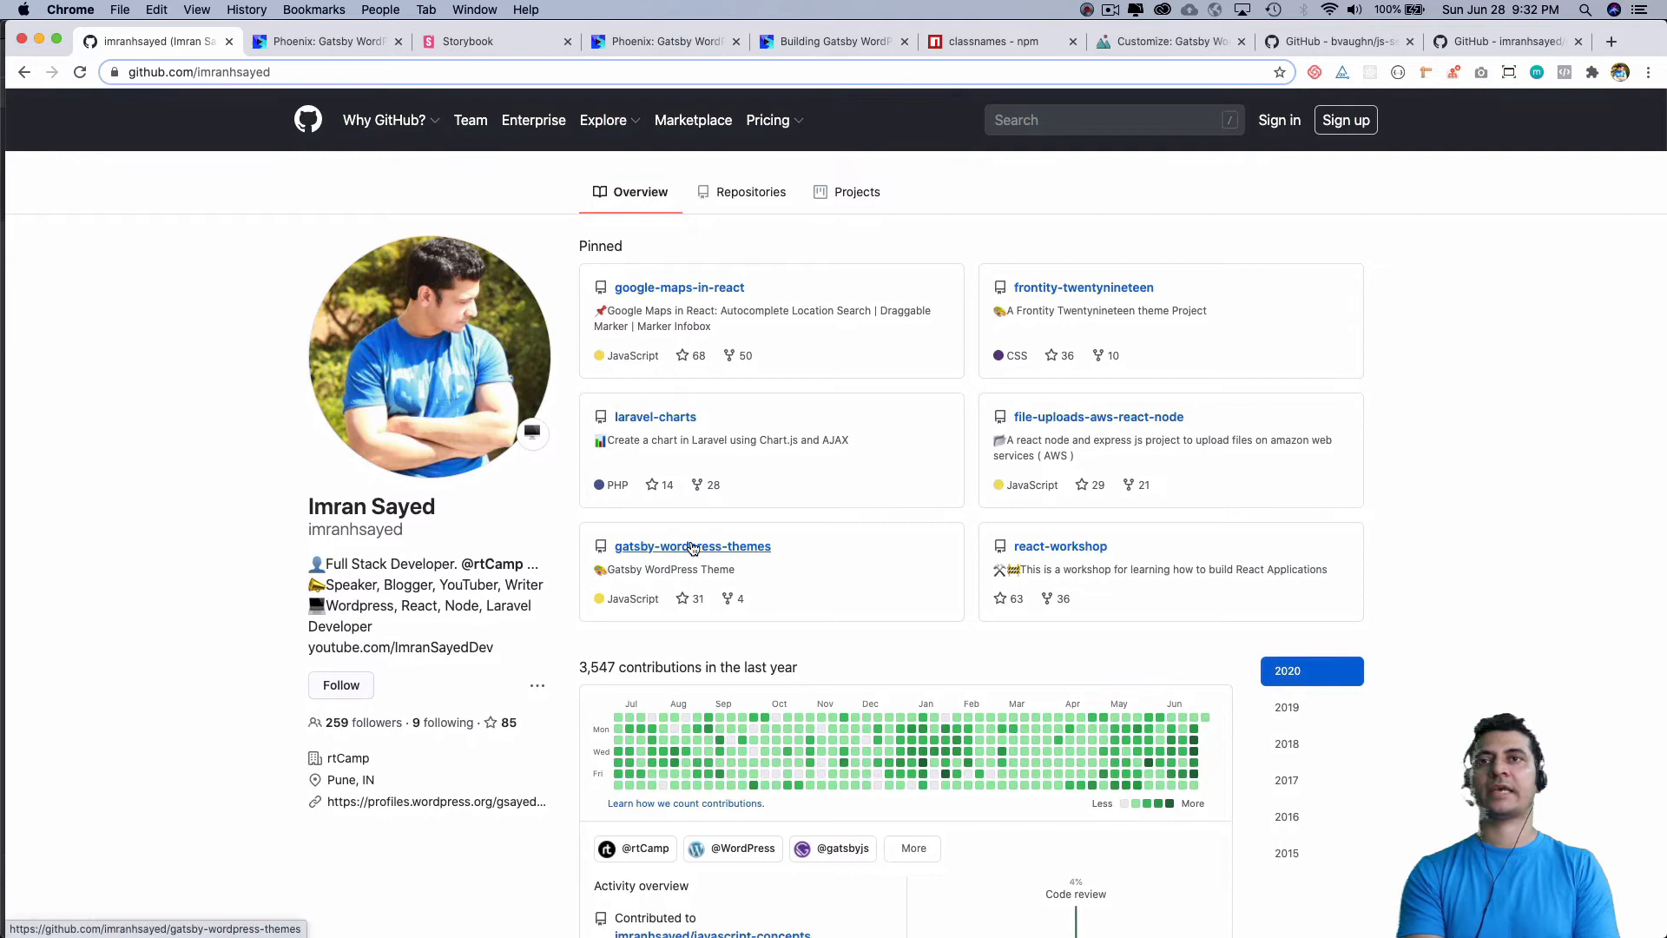
{"action": "left_click", "coordinate": [692, 545]}
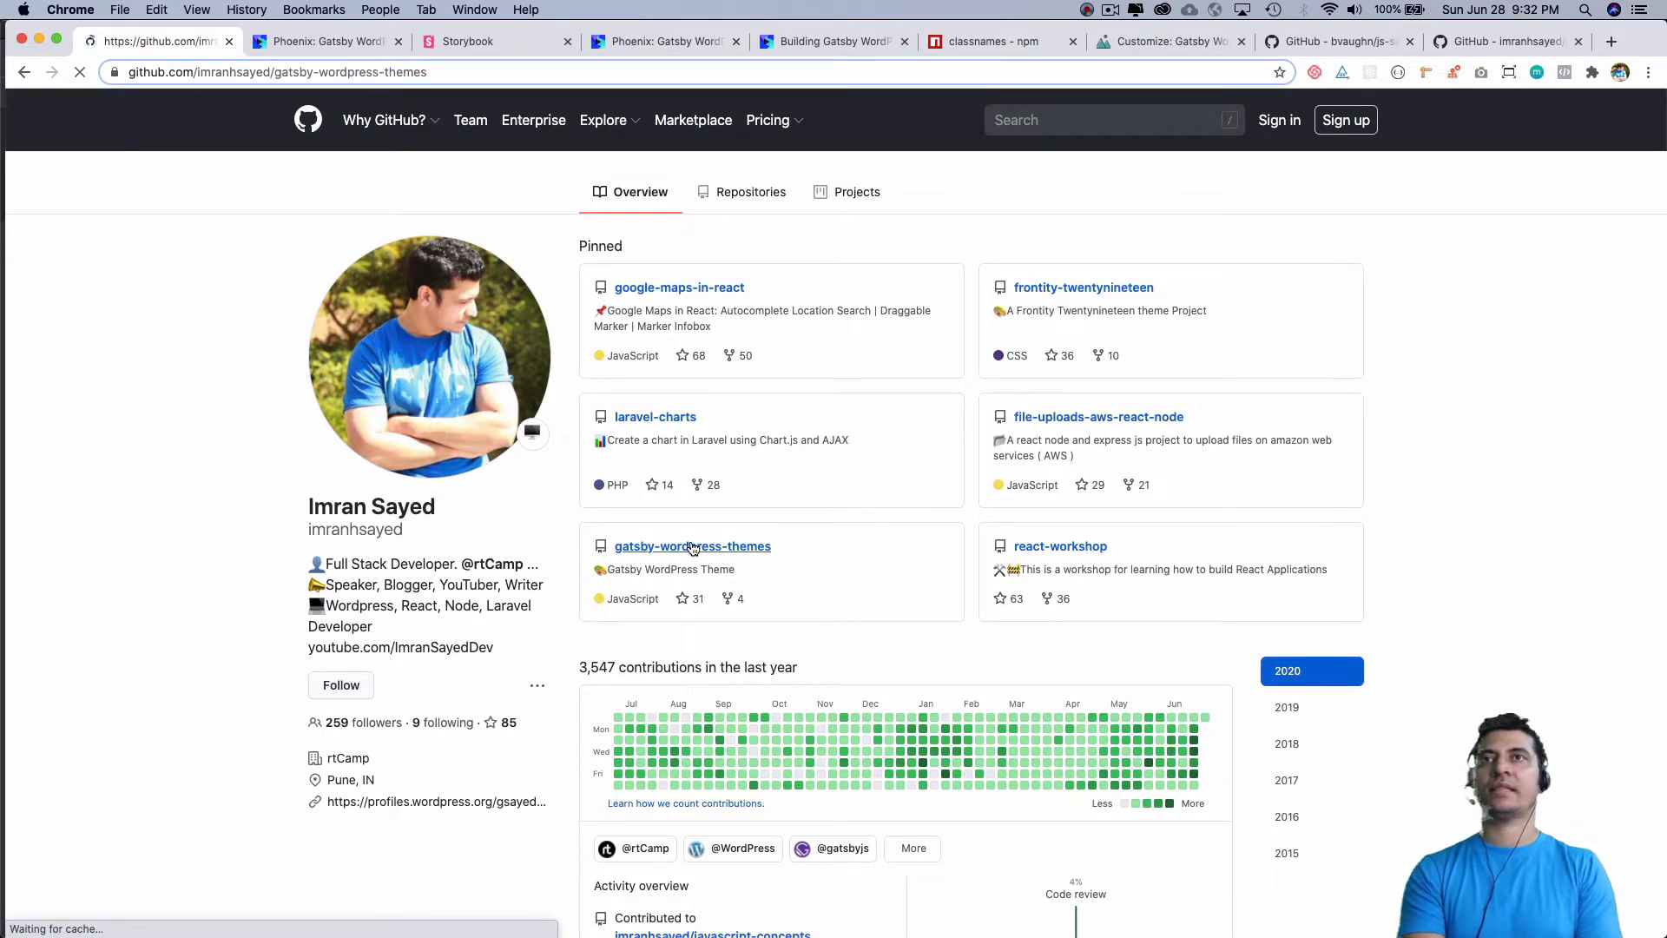
{"action": "left_click", "coordinate": [693, 546]}
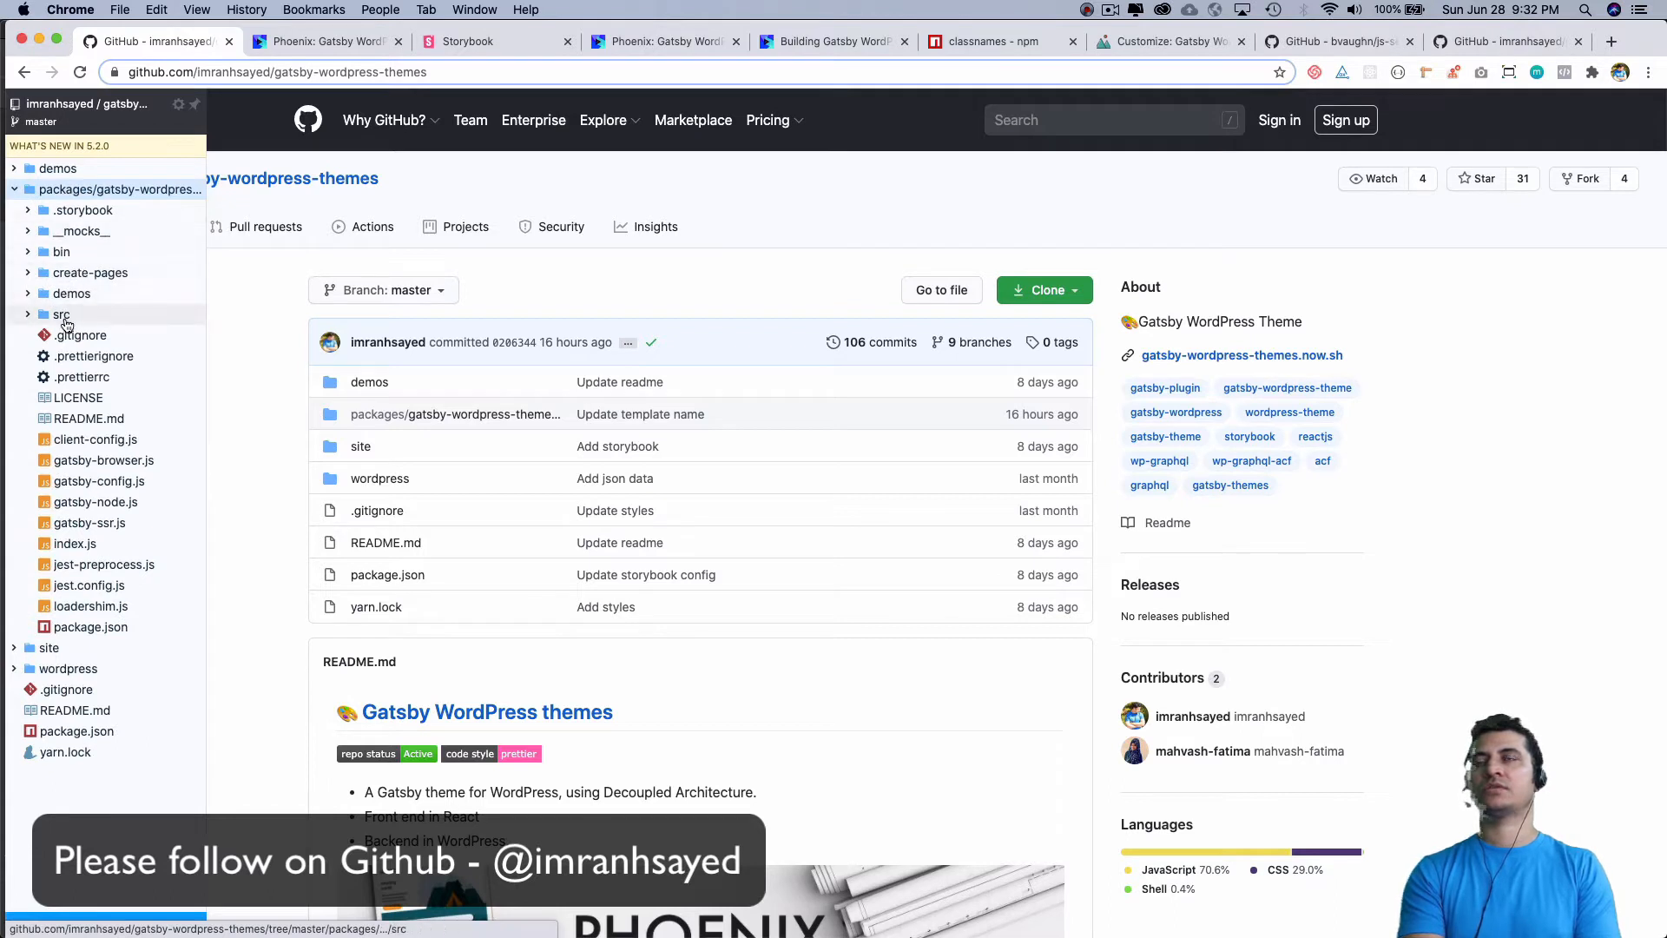
- Expand src/components in the tree and select the header and icons folders
{"action": "left_click", "coordinate": [60, 314]}
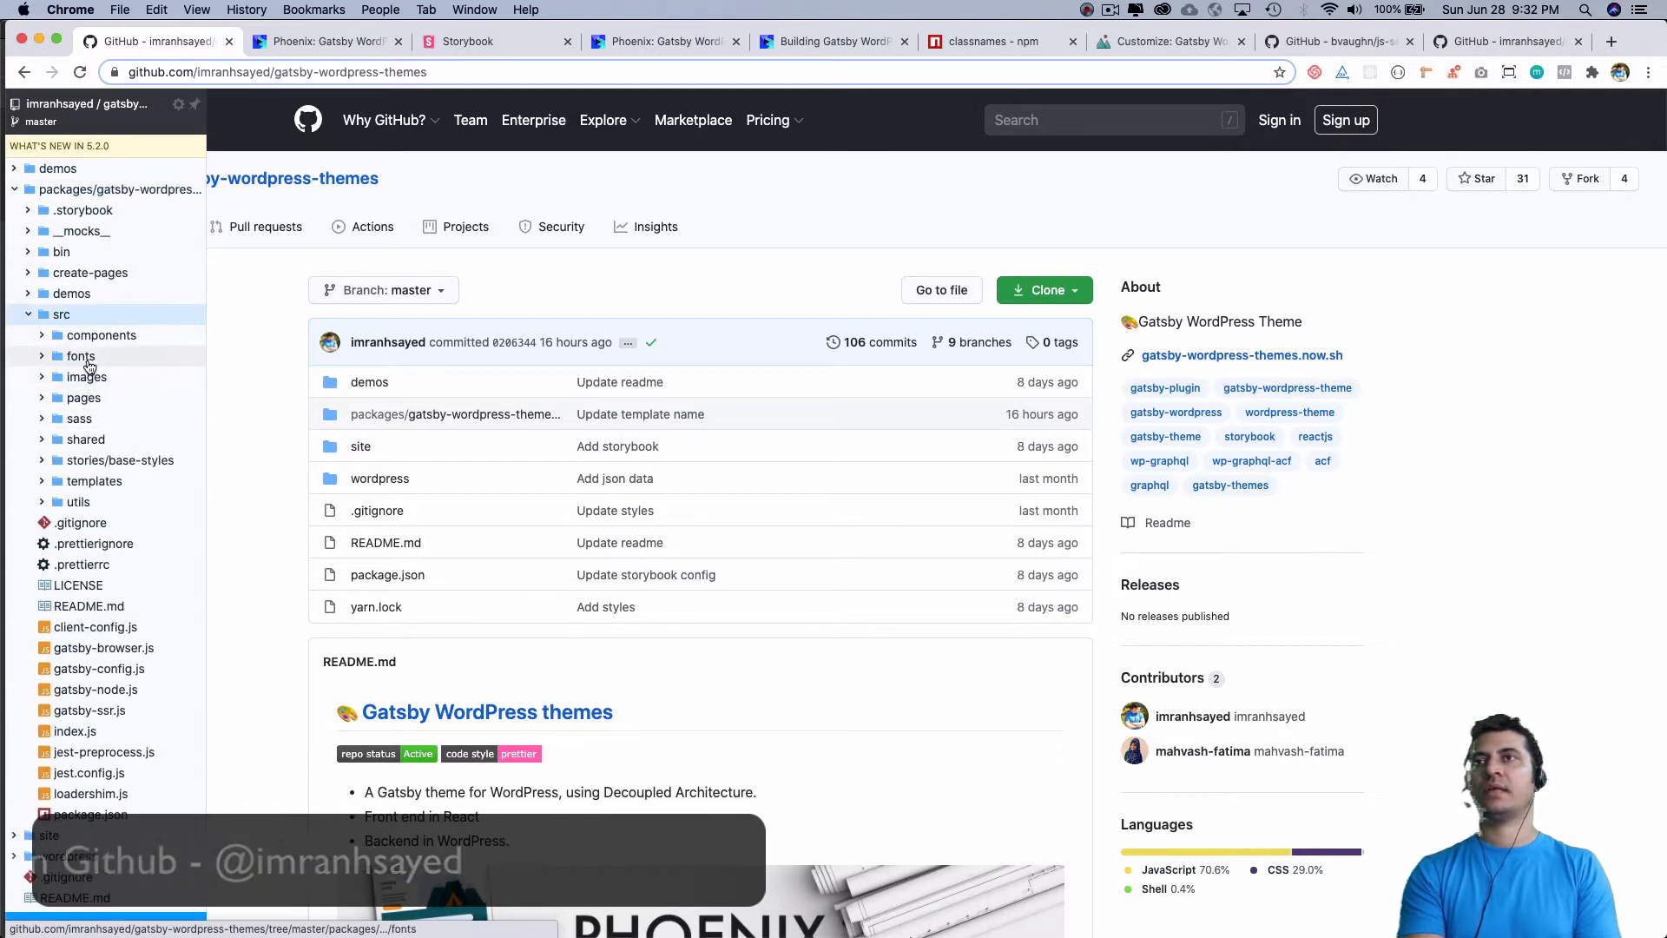
{"action": "left_click", "coordinate": [101, 335]}
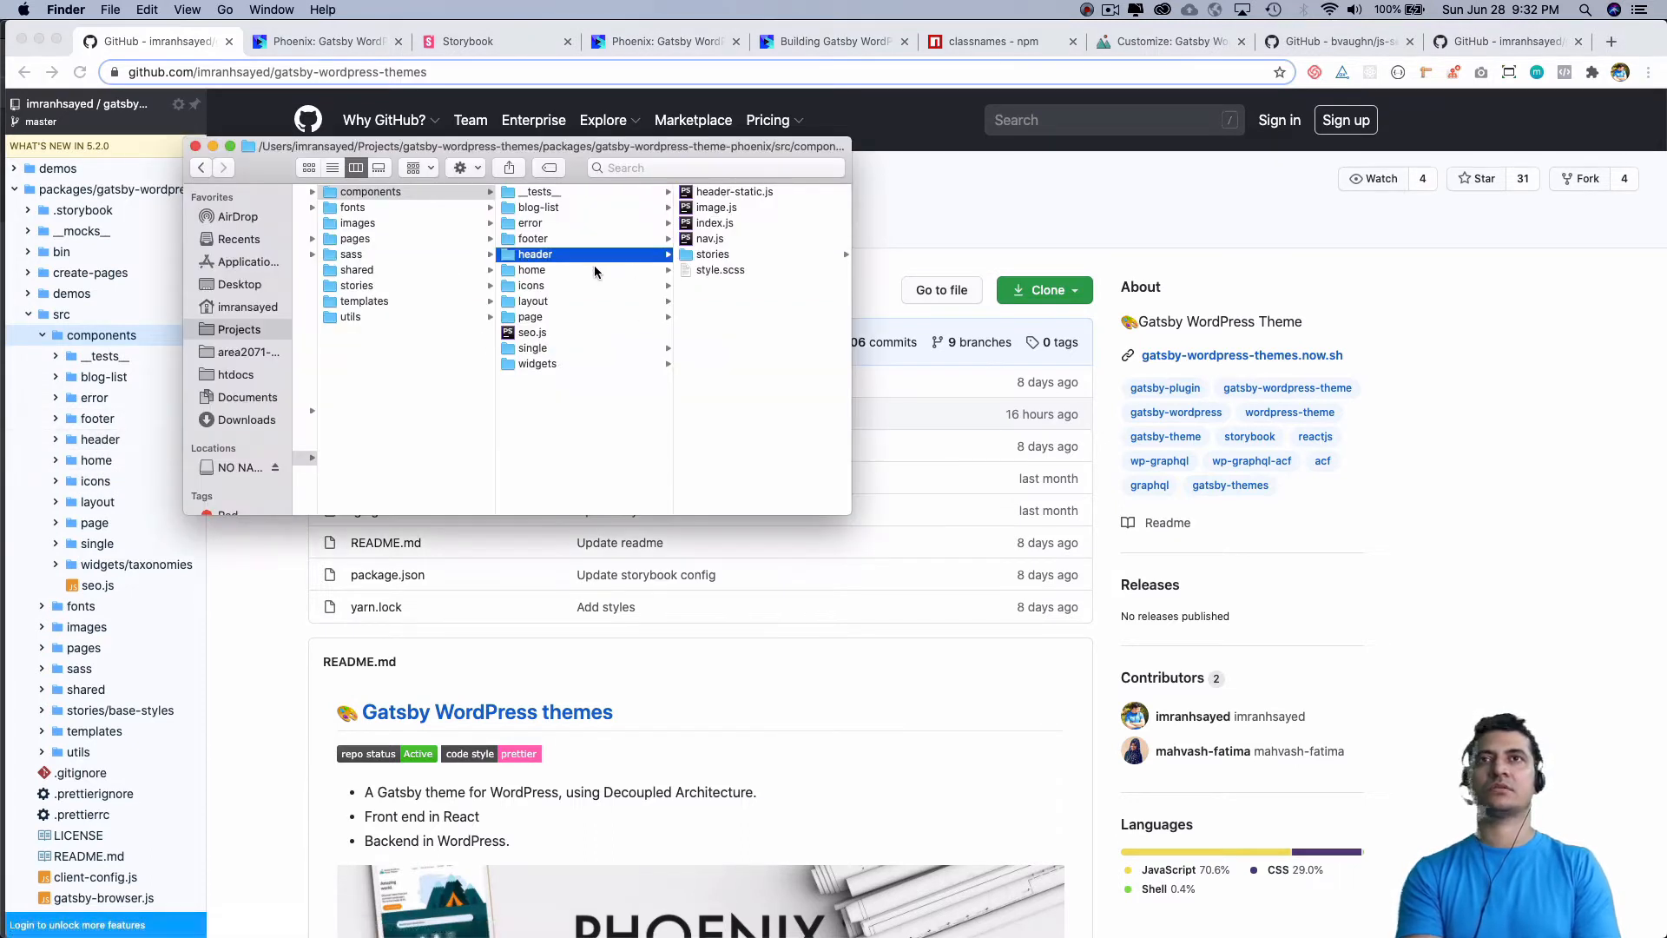
{"action": "left_click", "coordinate": [529, 285]}
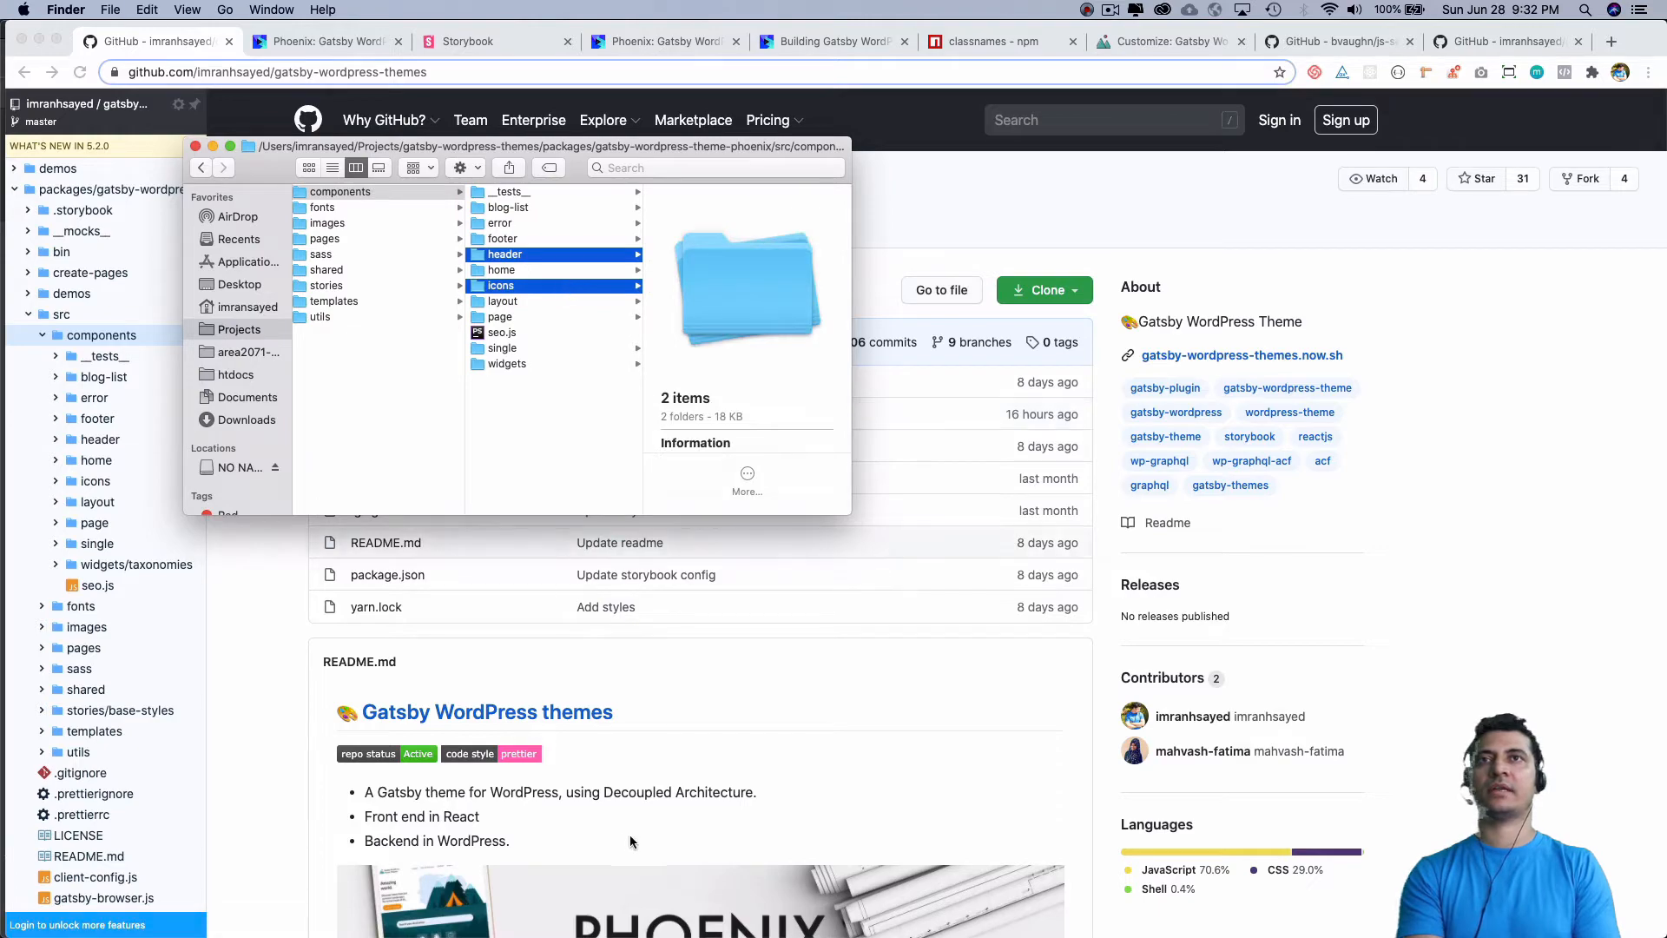
{"action": "left_click", "coordinate": [772, 902]}
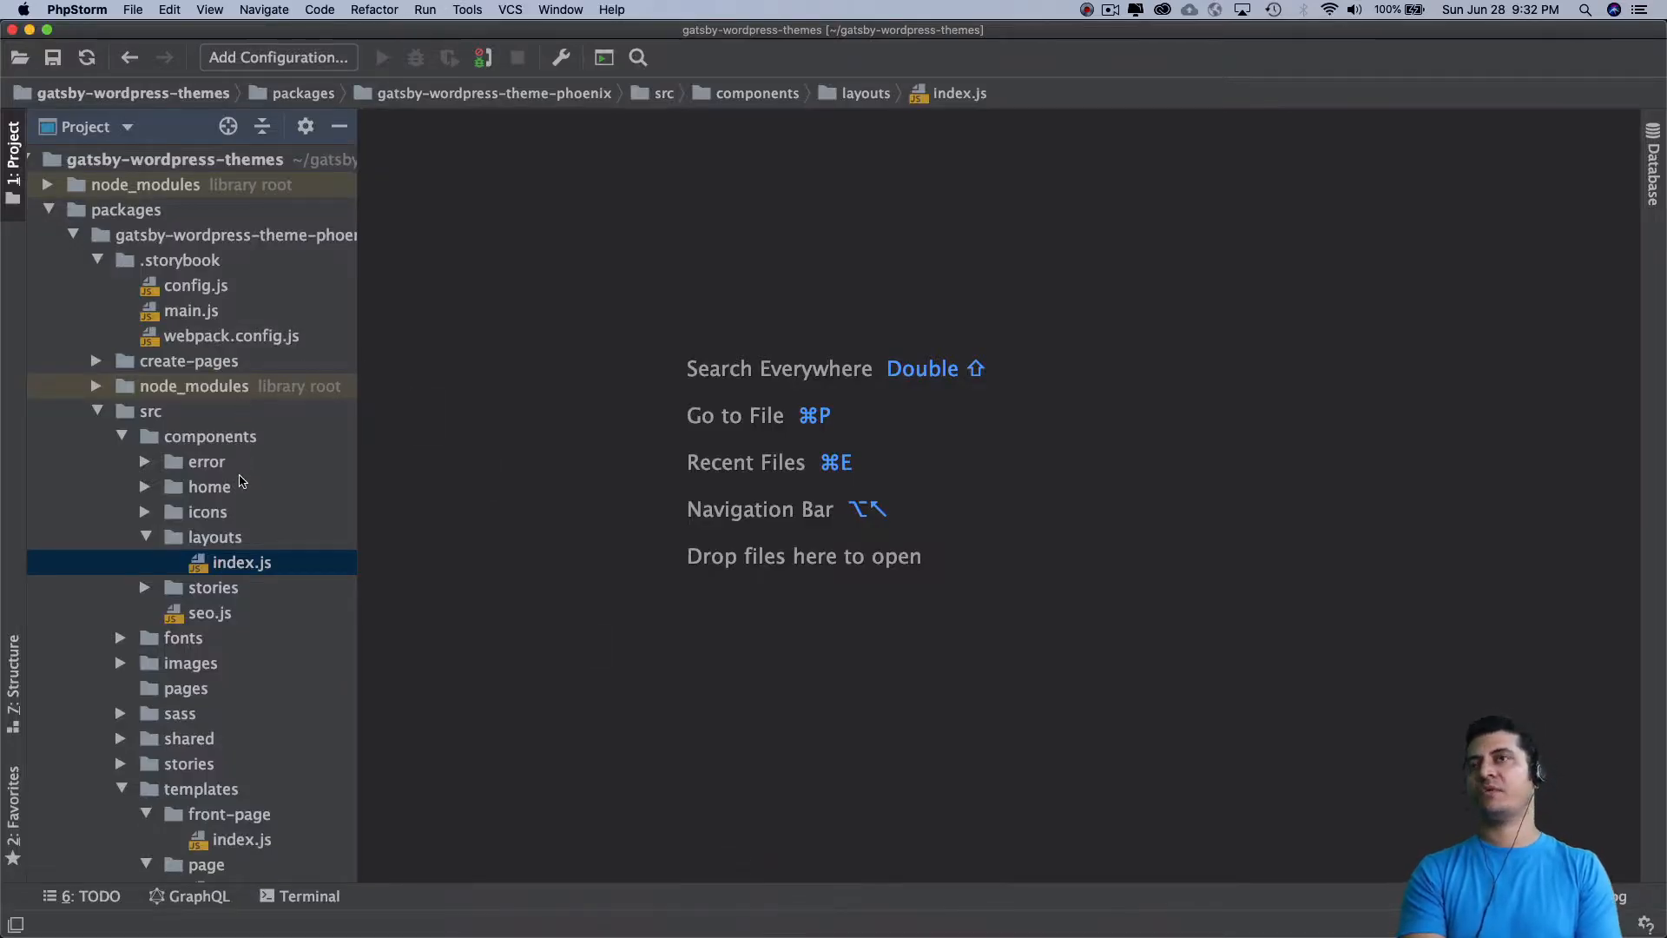
- Paste the header and icons folders into the Phoenix theme's src/components and confirm the copy
{"action": "left_click", "coordinate": [216, 537]}
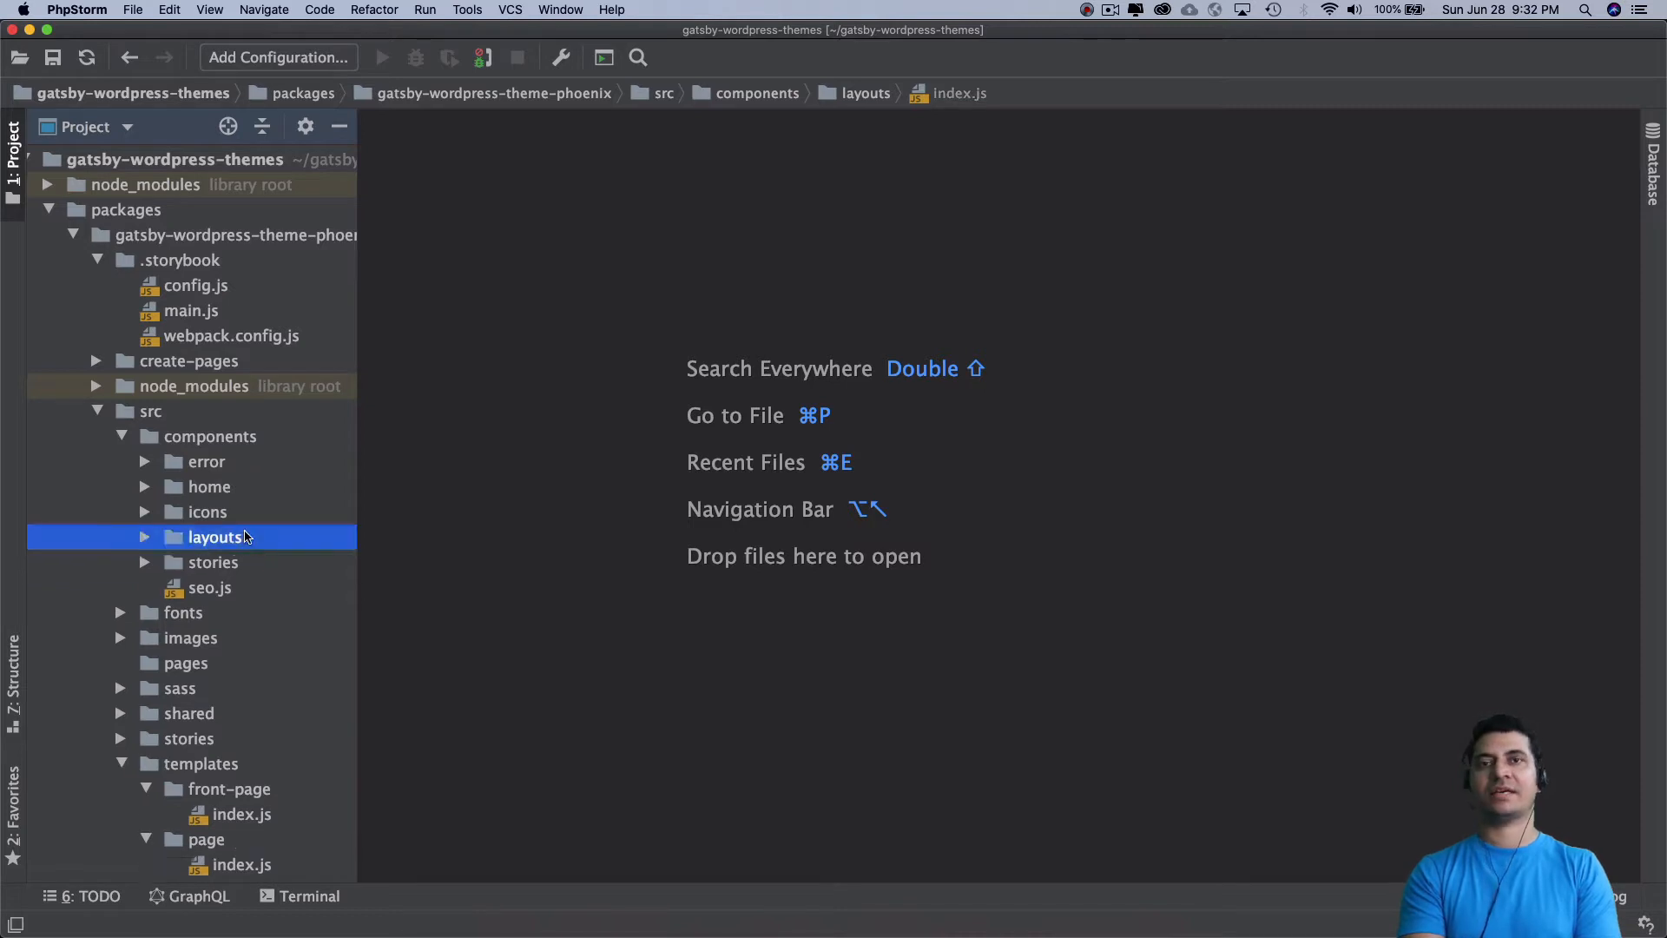
{"action": "left_click", "coordinate": [210, 436]}
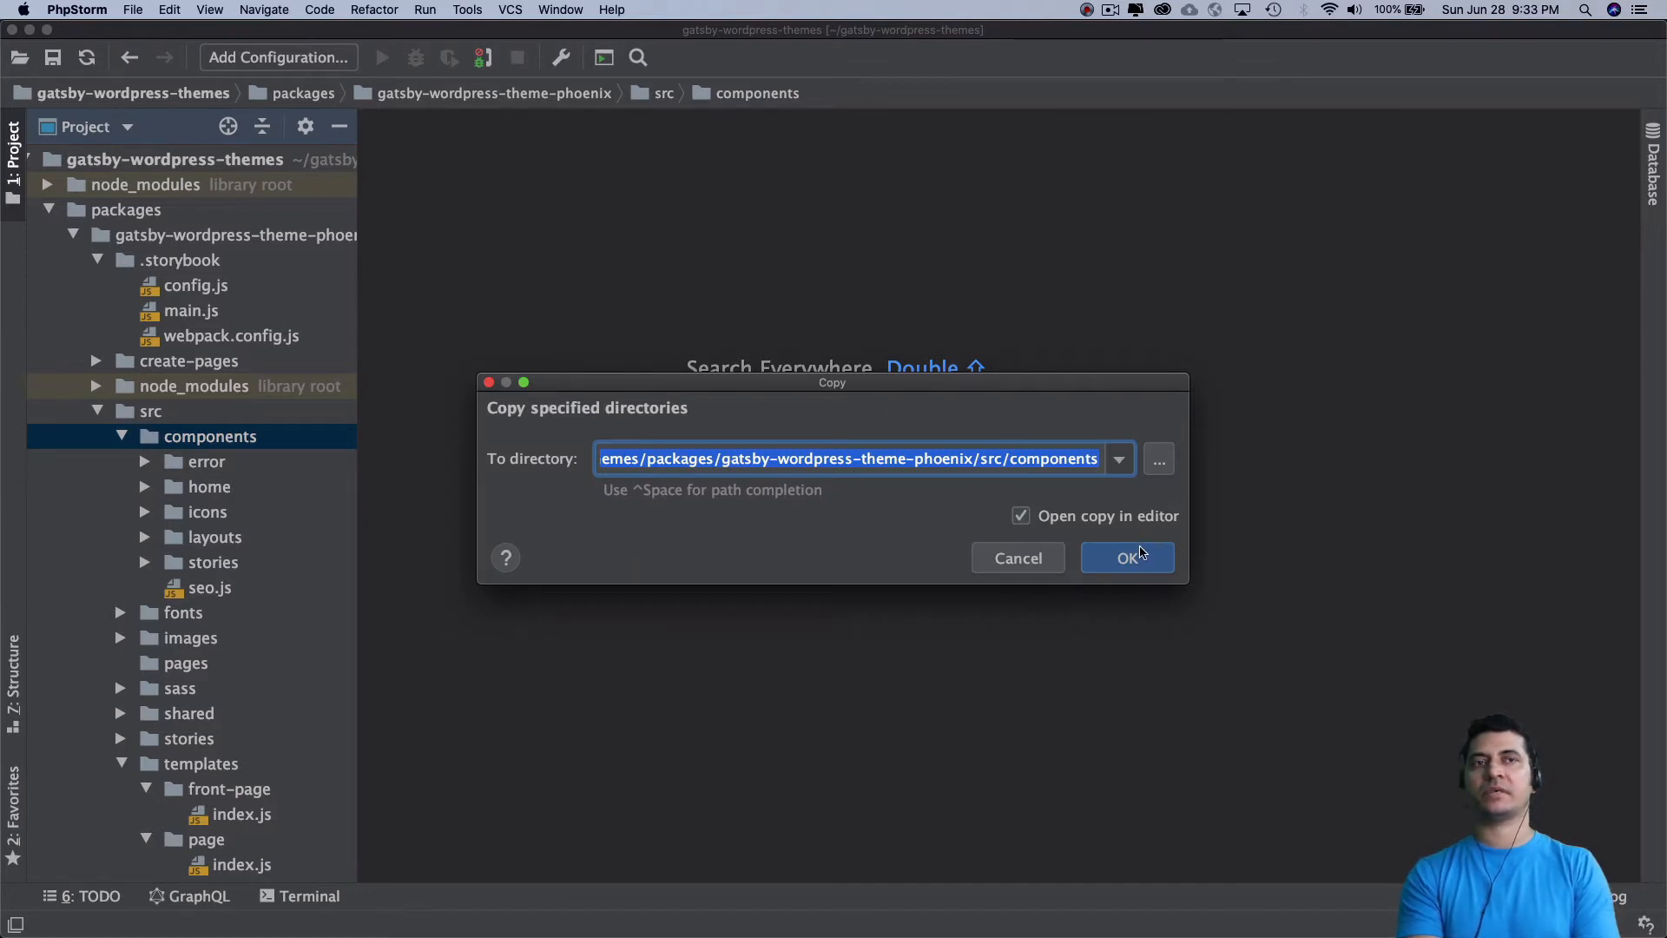
{"action": "left_click", "coordinate": [1126, 558]}
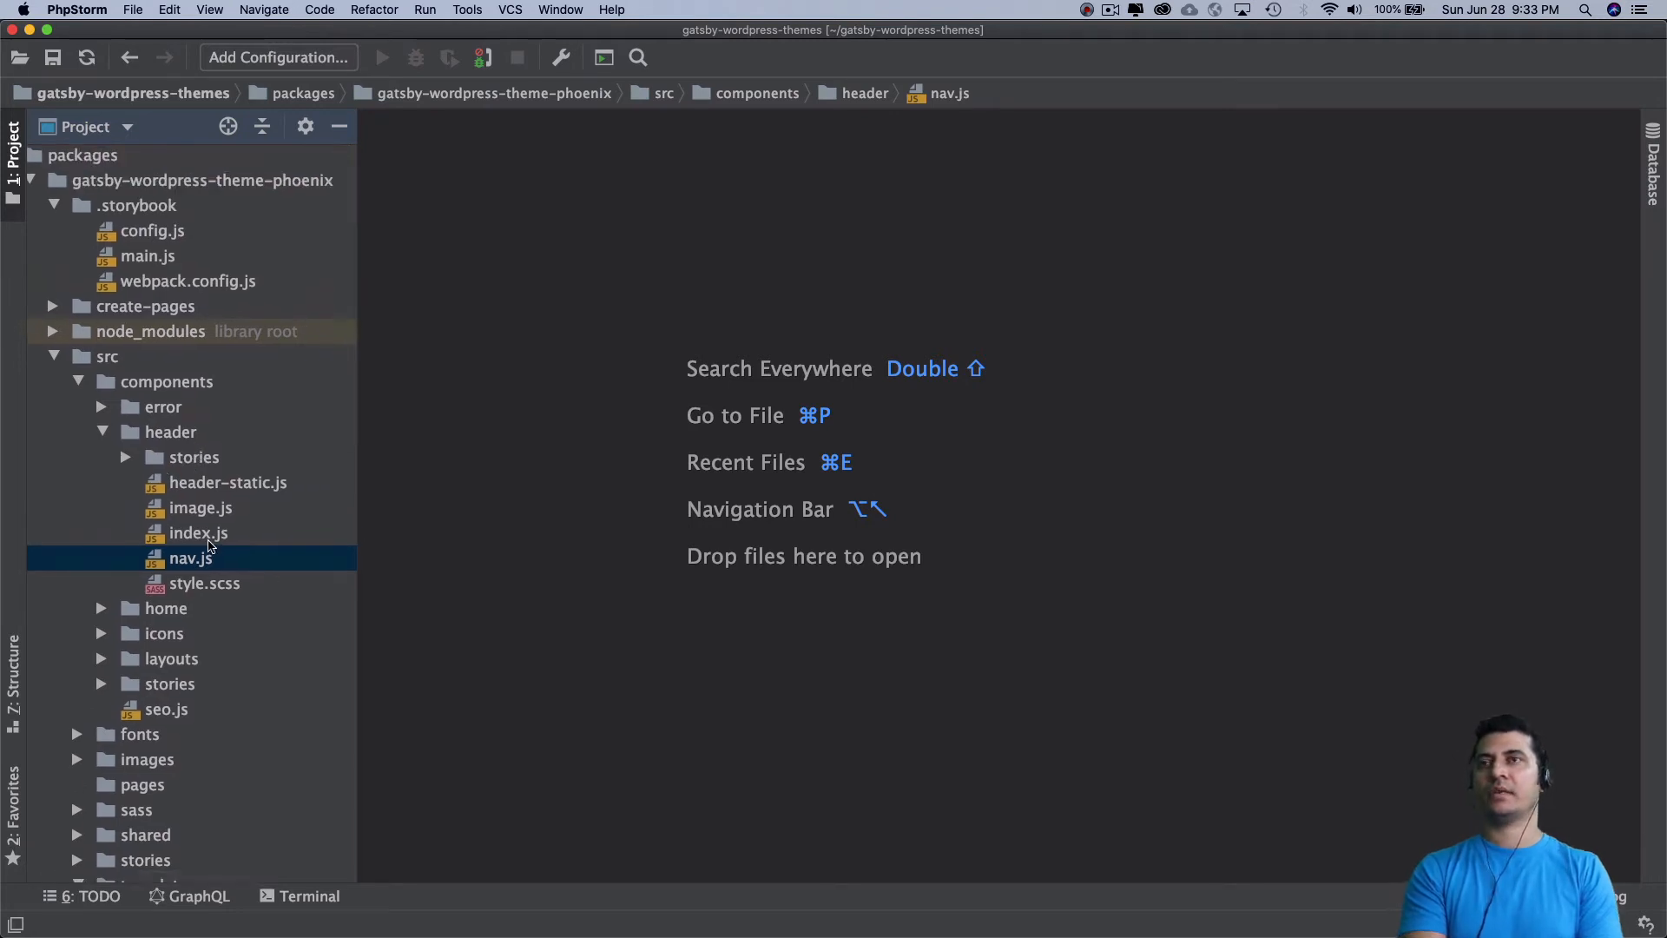
- Open header/index.js and select its imported SEO name to reach seo.js
{"action": "double_click", "coordinate": [198, 533]}
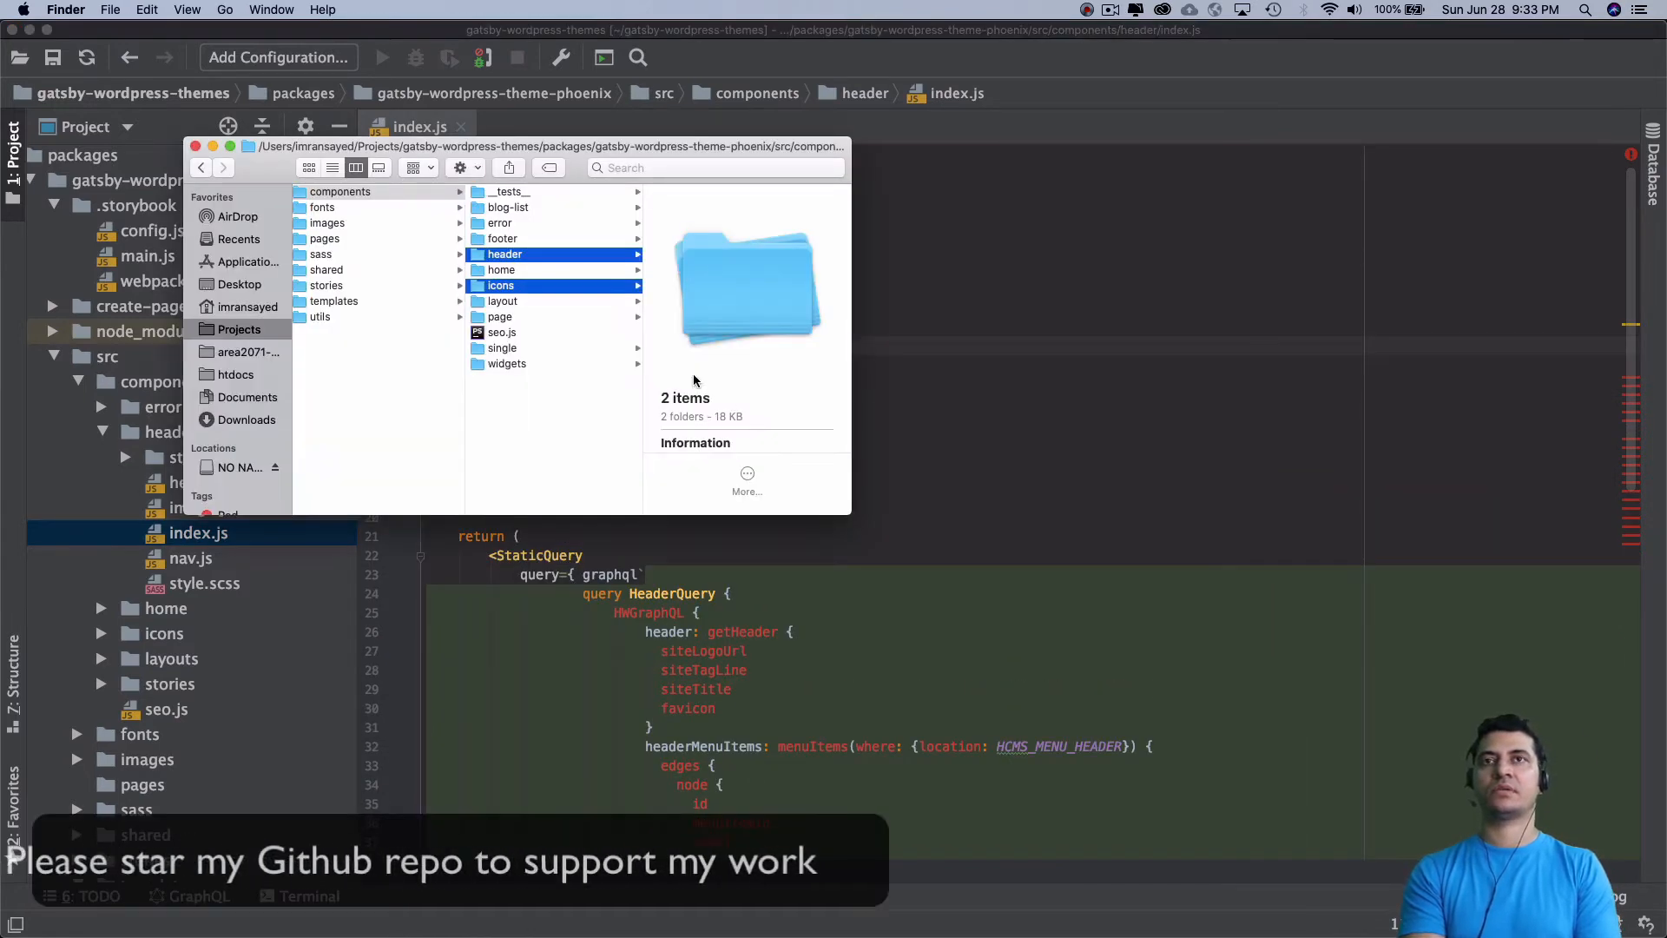
{"action": "left_click", "coordinate": [502, 331]}
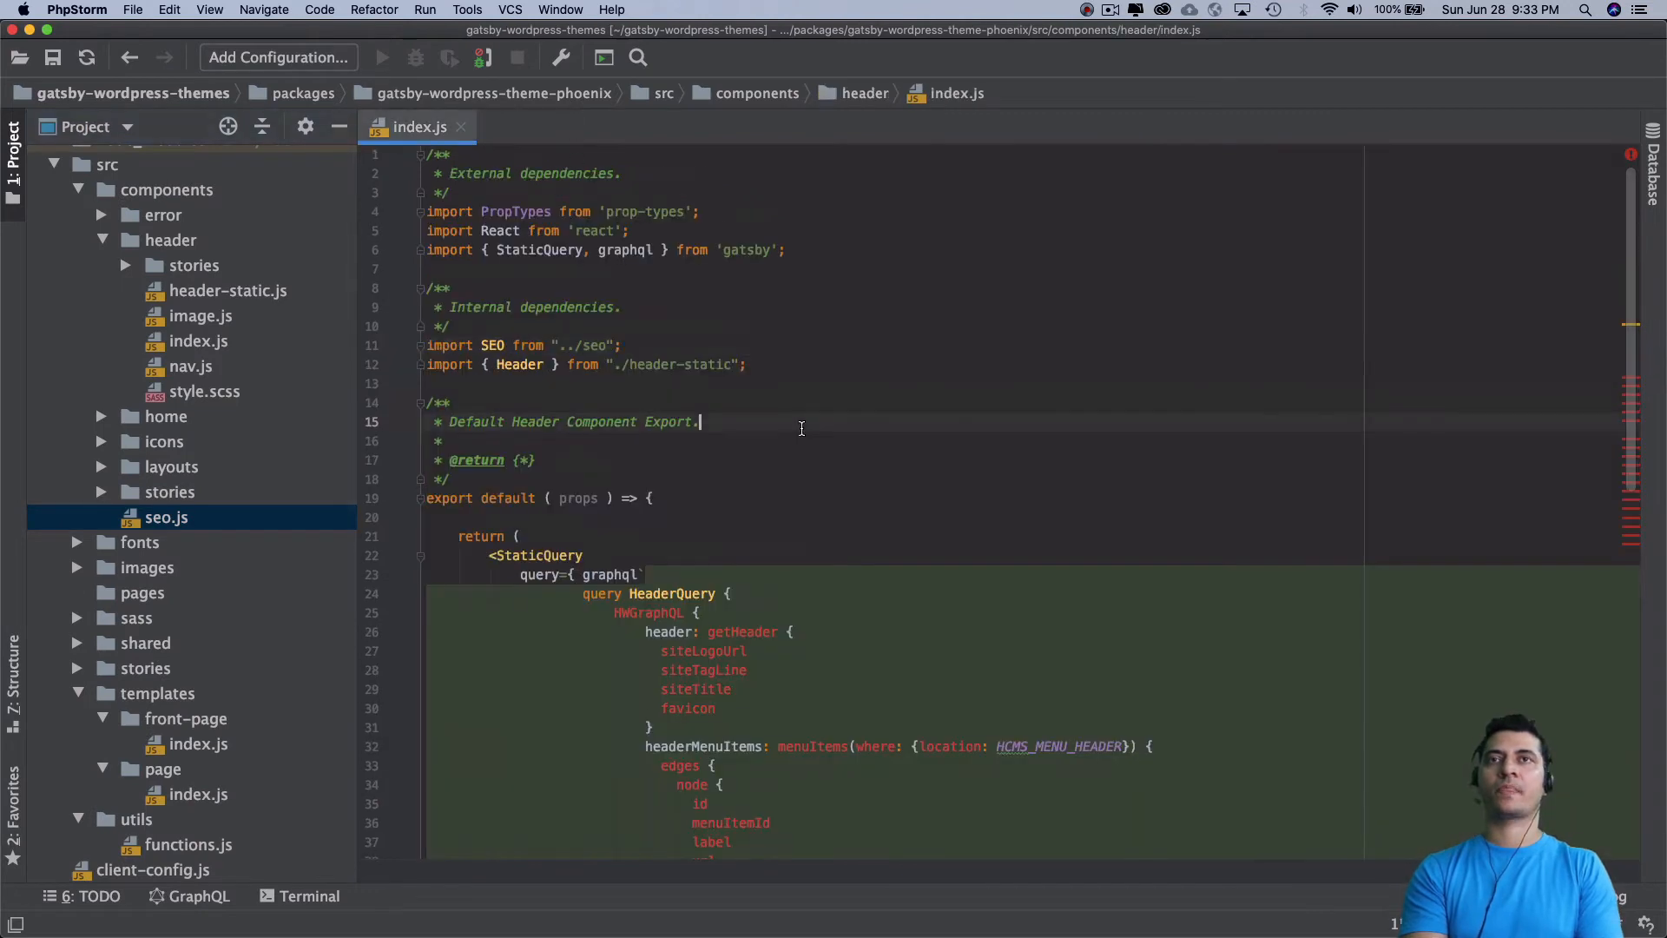
{"action": "double_click", "coordinate": [491, 344]}
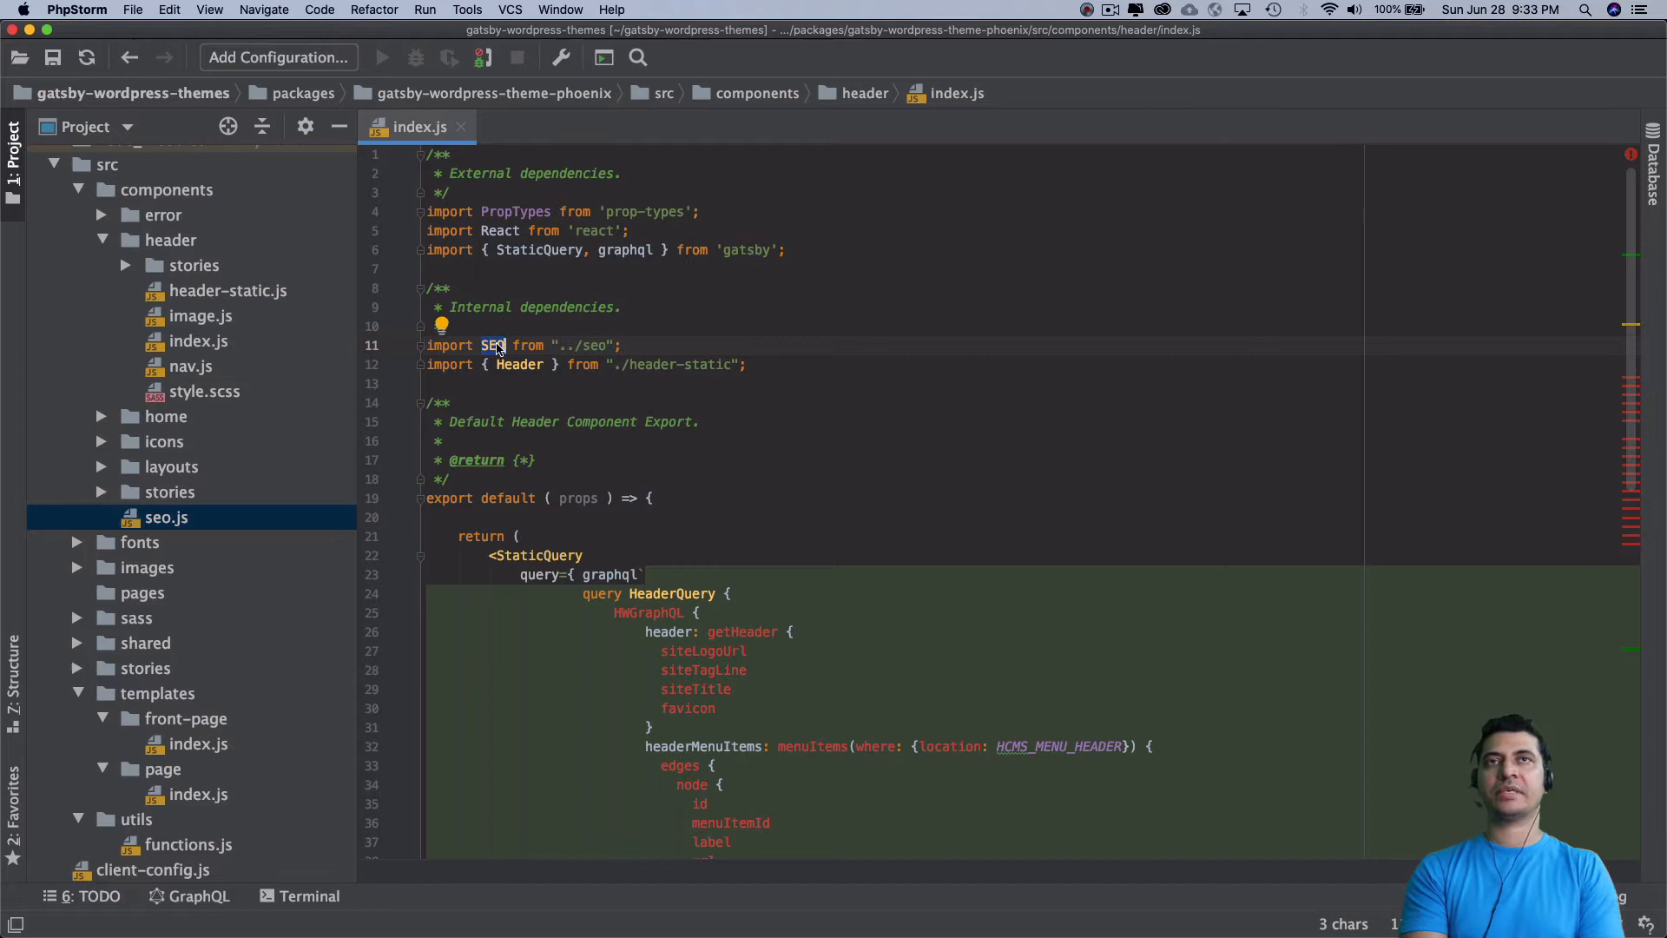
{"action": "mouse_move", "coordinate": [36, 590]}
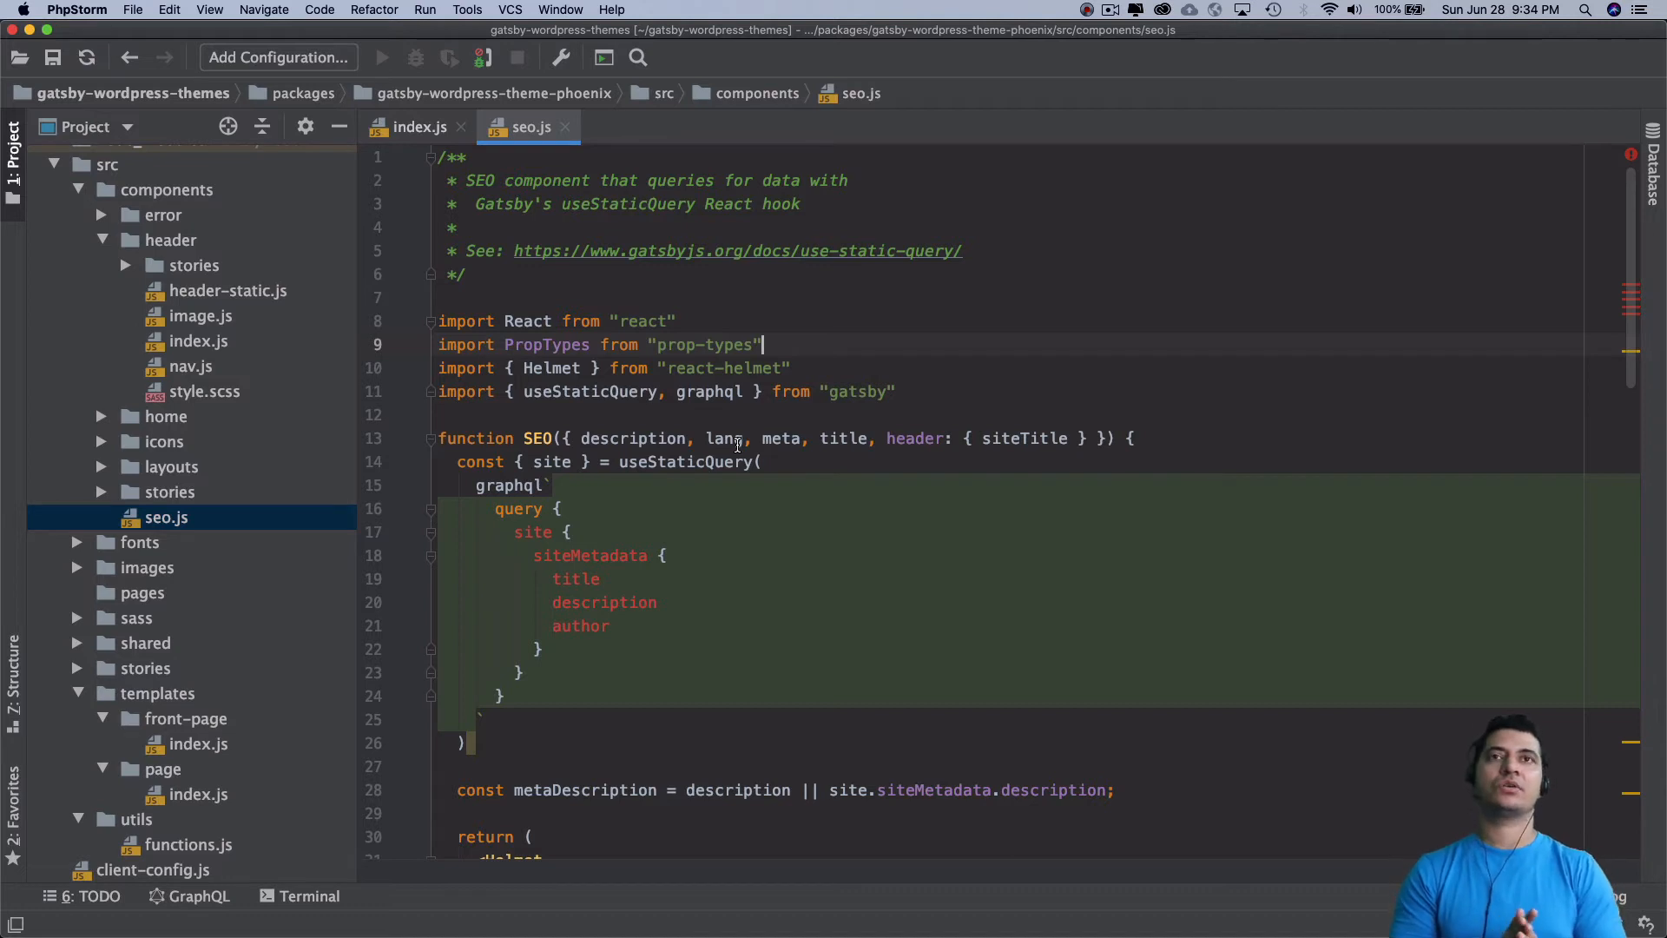
- Run yarn workspace gatsby-wordpress-theme-phoenix add classnames prop-types in Terminal
{"action": "double_click", "coordinate": [703, 343]}
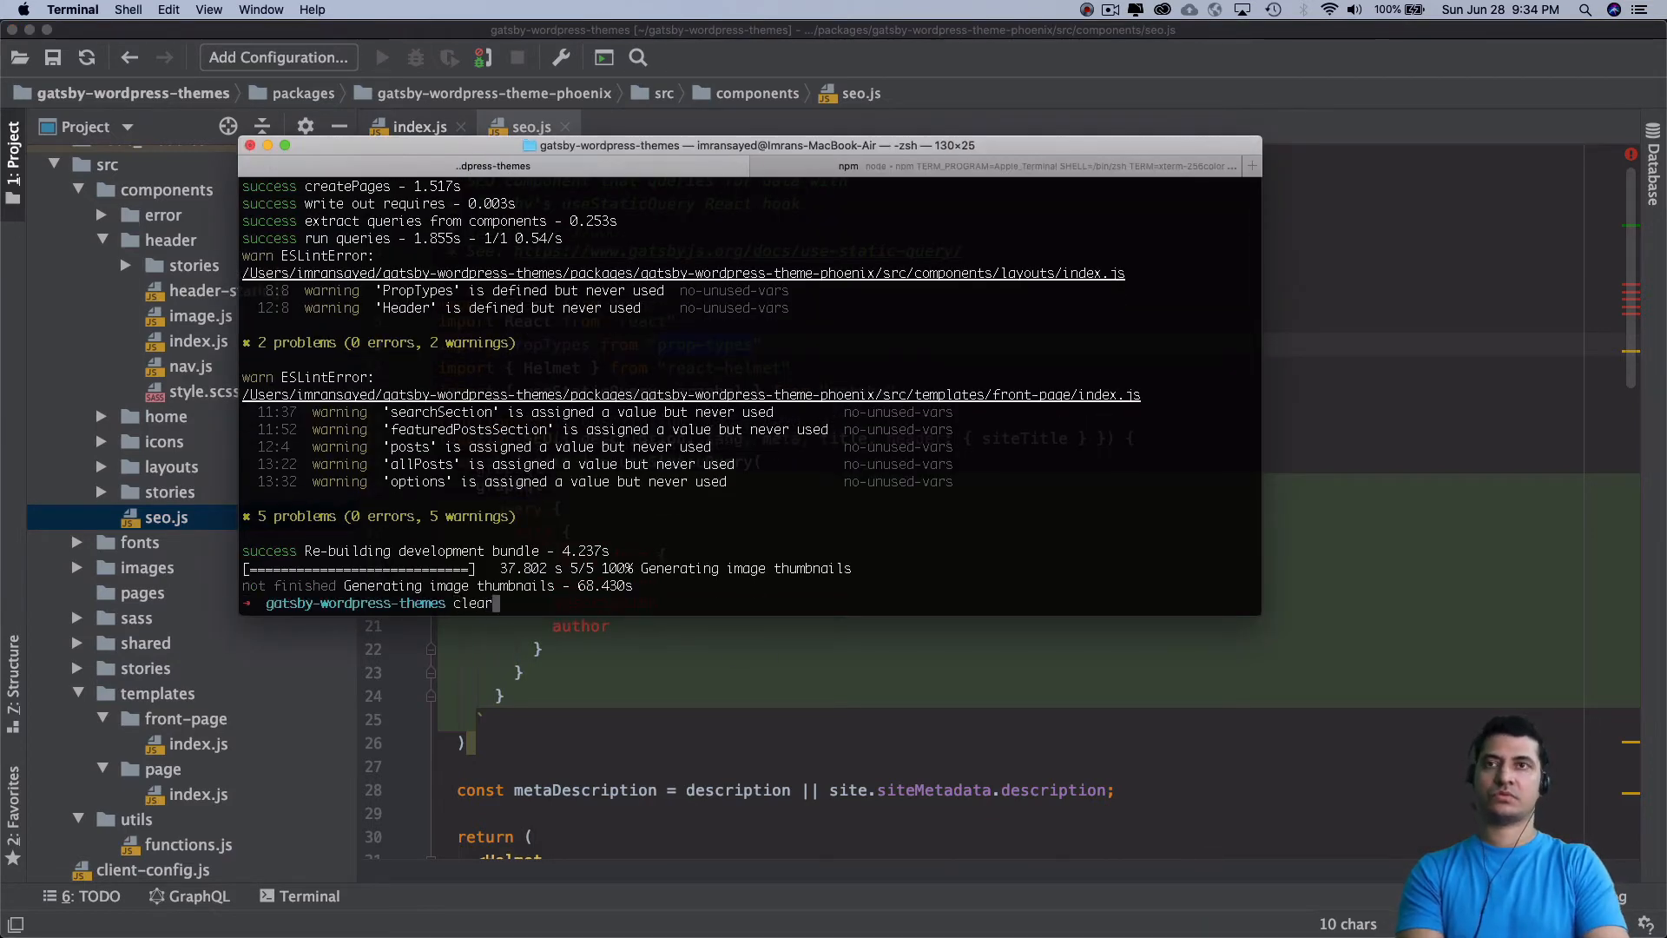
{"action": "type", "text": "yarn workspace gatsby-wordpress-theme-phoenix add classnames"}
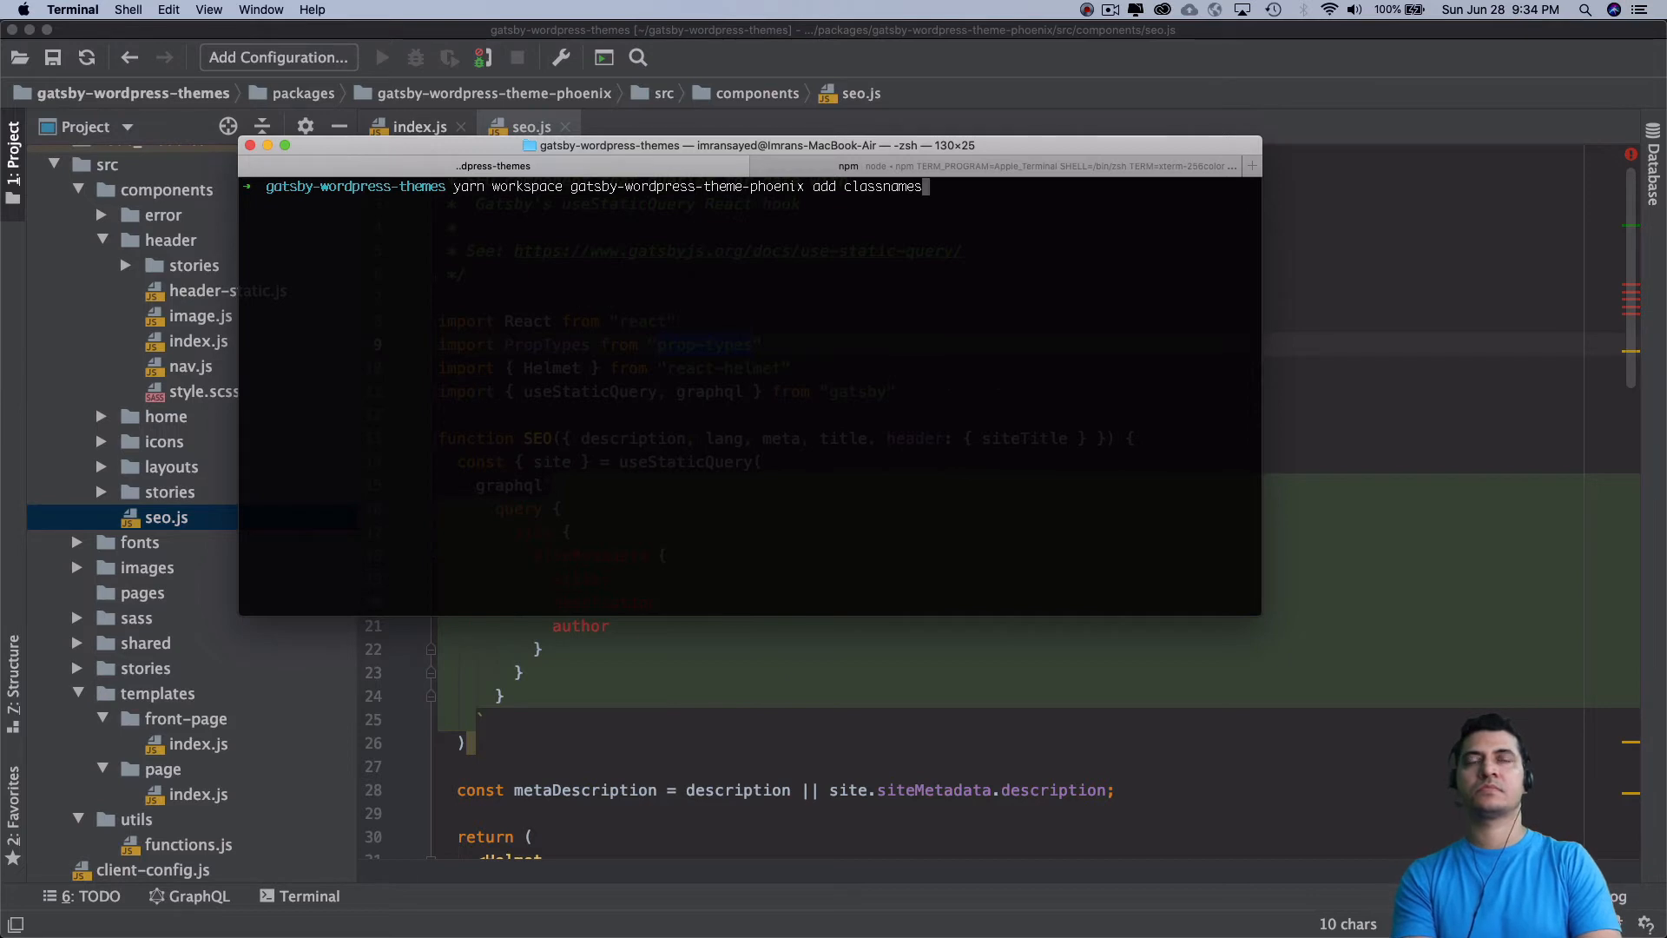
{"action": "type", "text": "prop"}
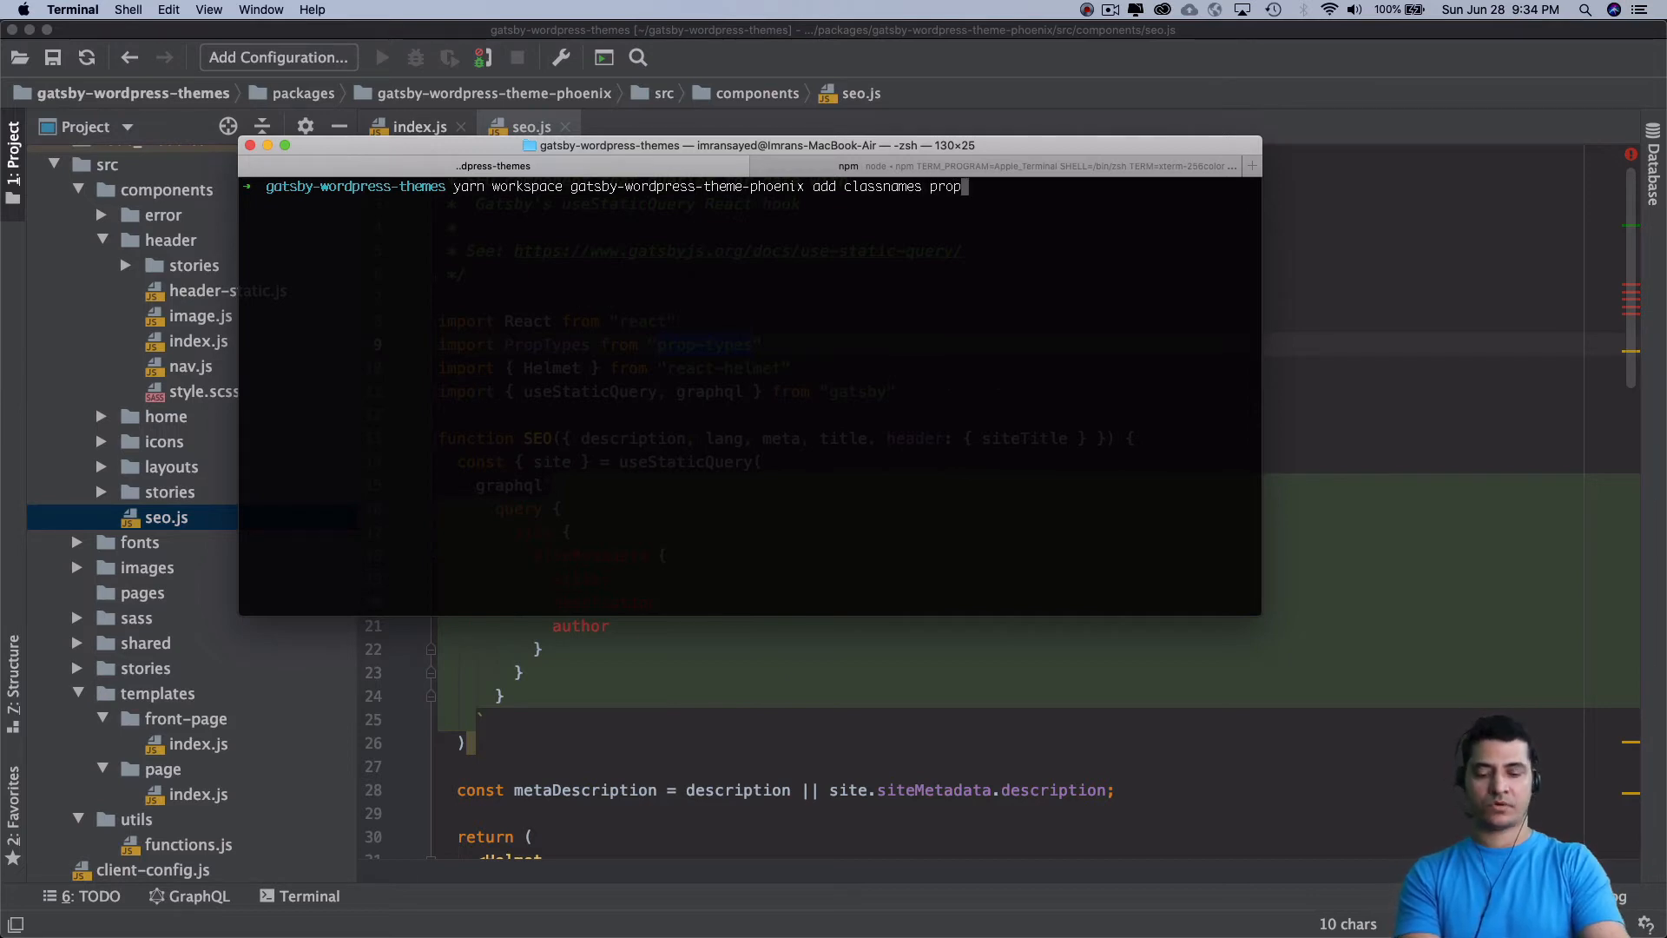
{"action": "type", "text": "-types"}
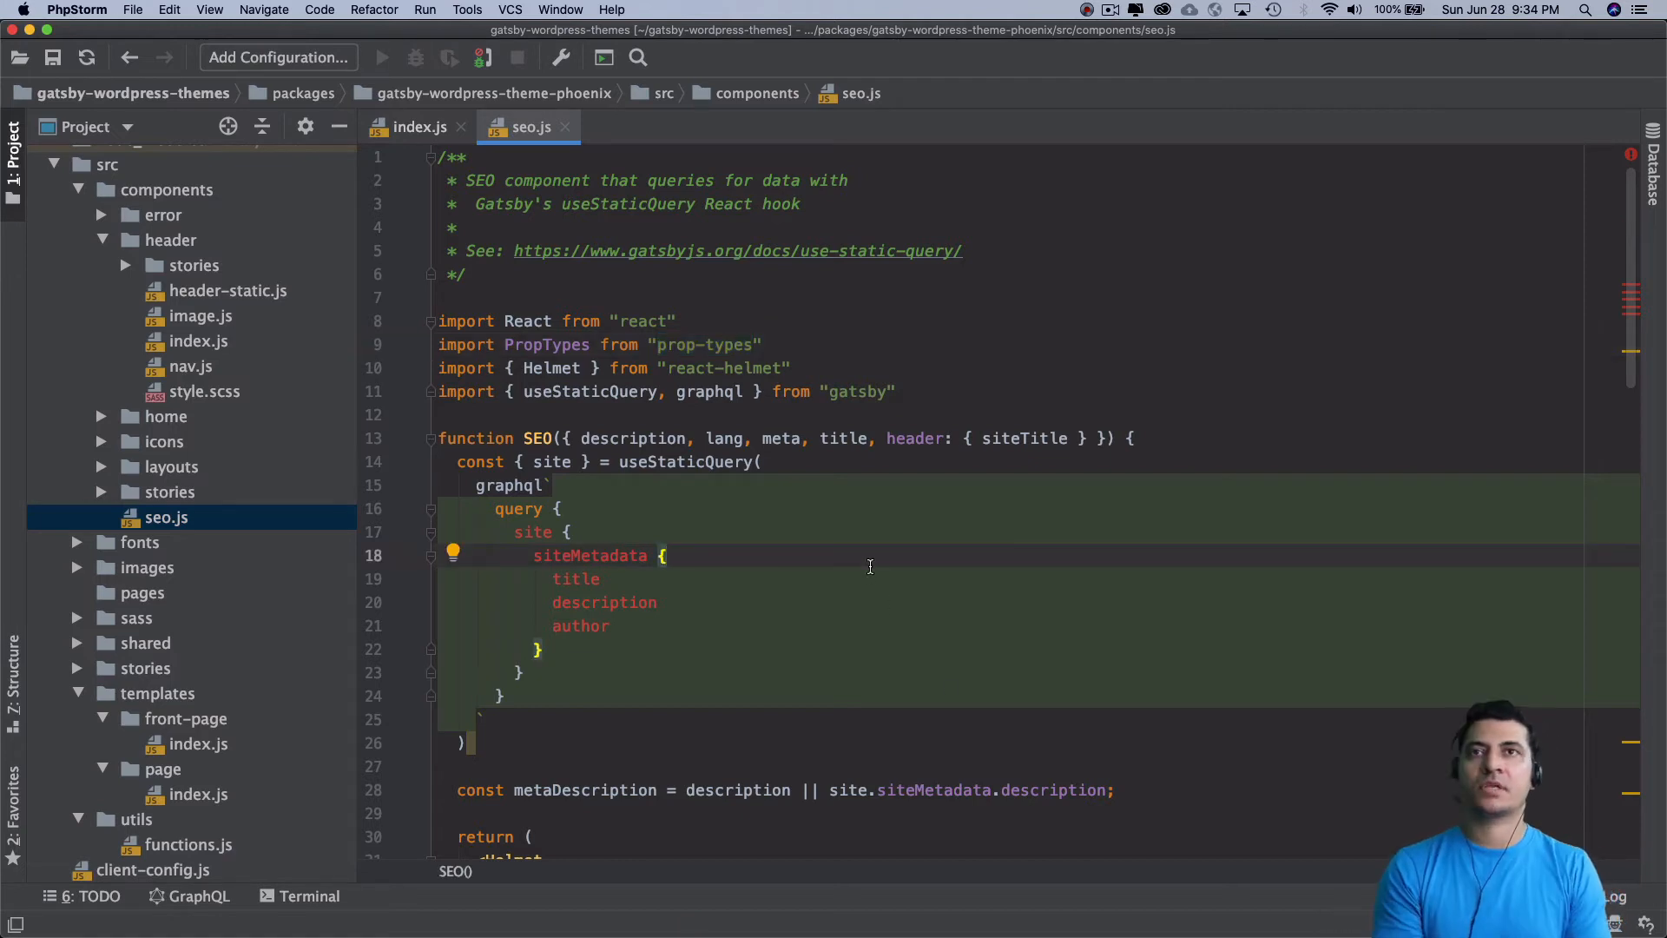
{"action": "scroll", "scroll_direction": "down", "scroll_amount": 3}
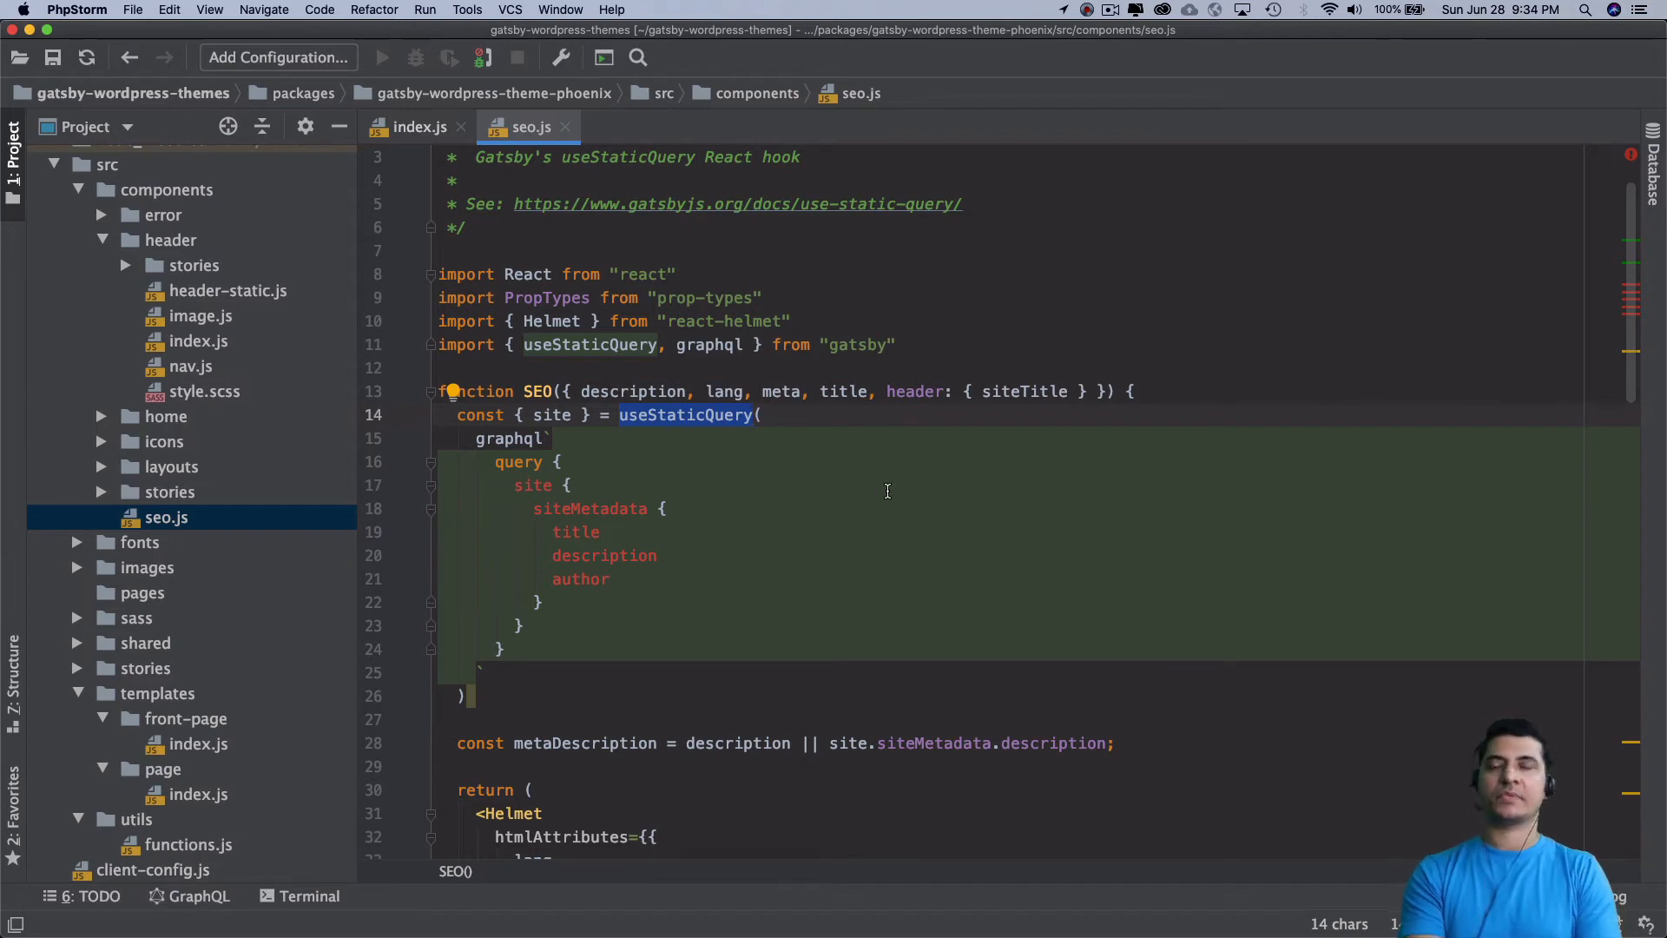
{"action": "mouse_move", "coordinate": [679, 443]}
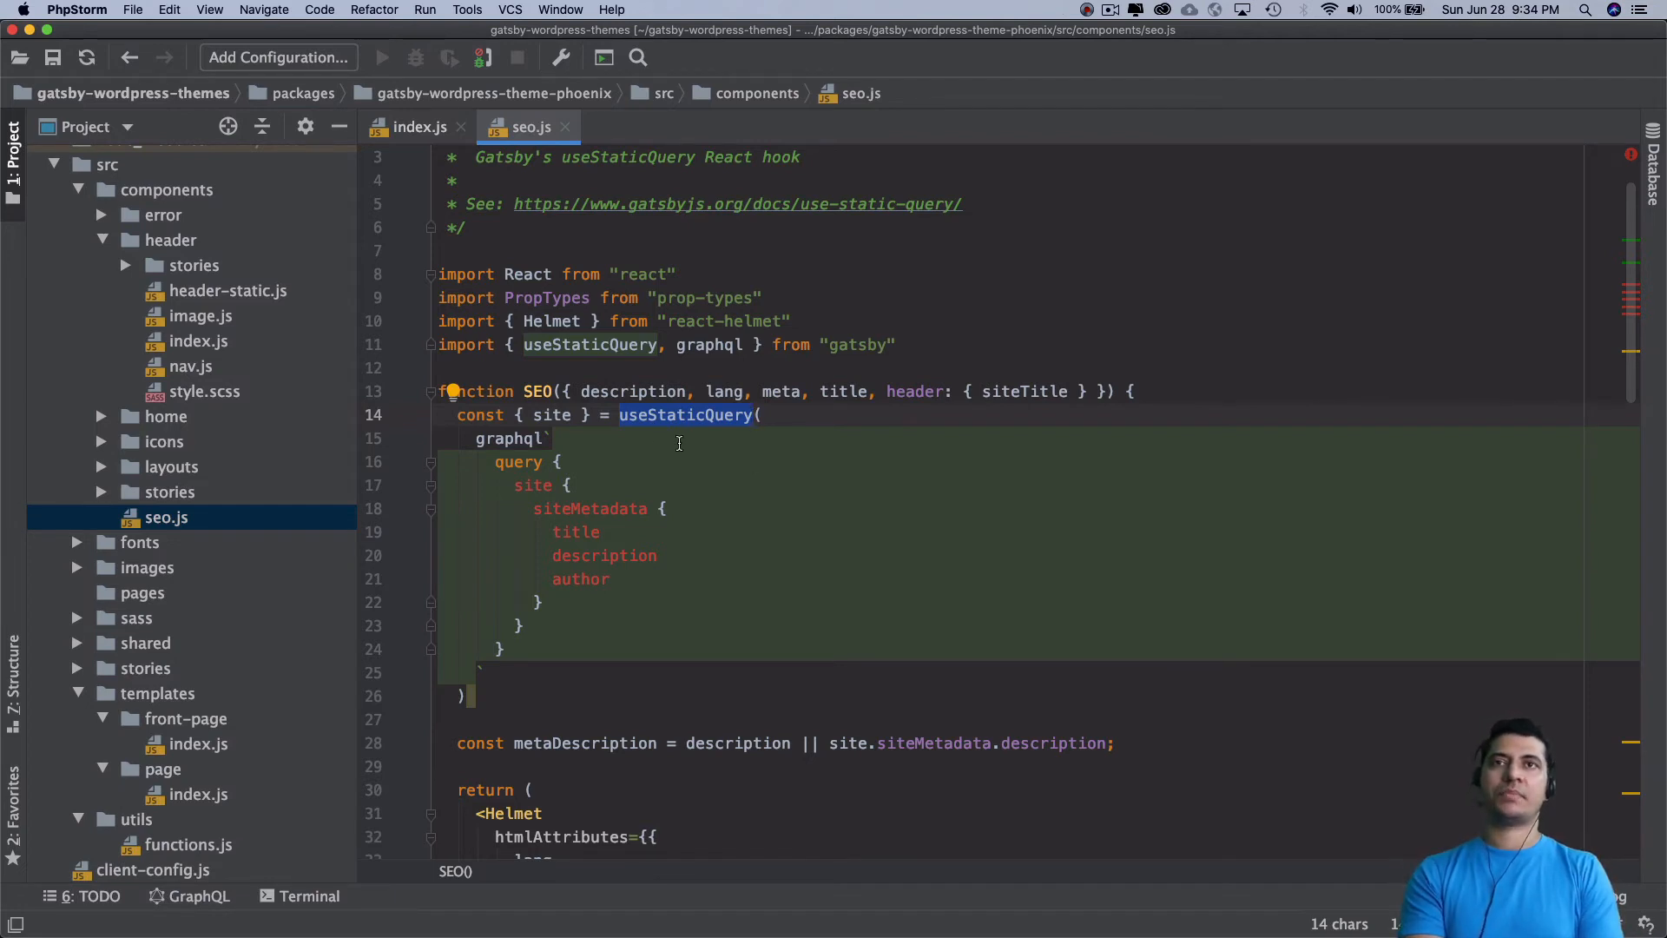
{"action": "mouse_move", "coordinate": [319, 469]}
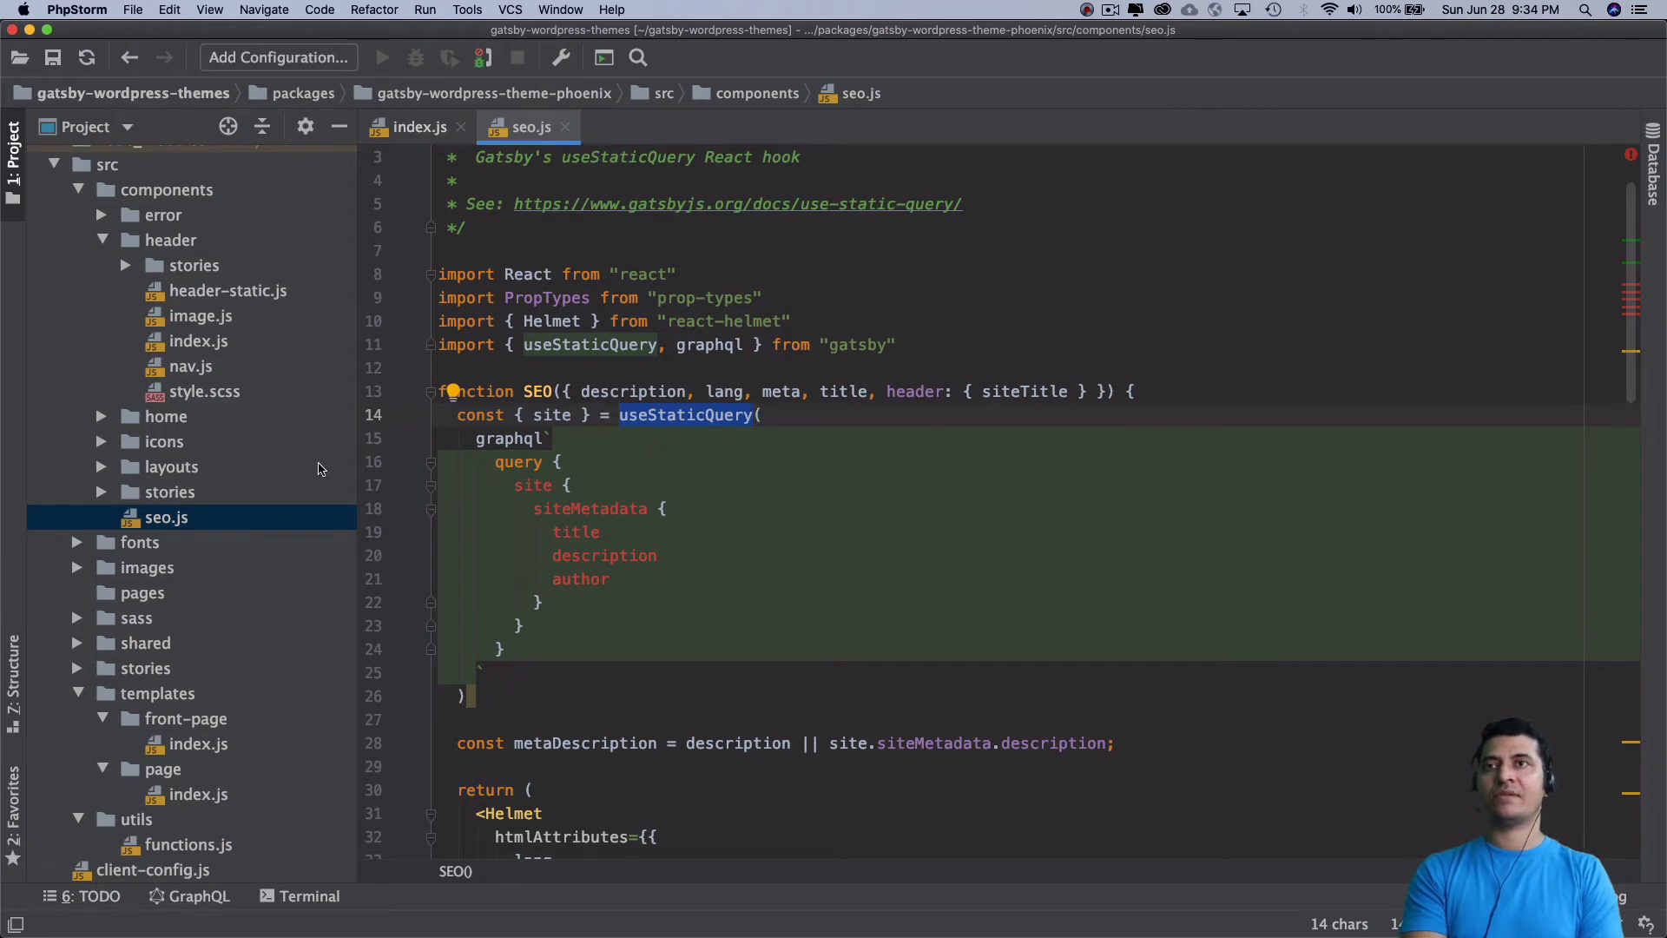
{"action": "mouse_move", "coordinate": [212, 745]}
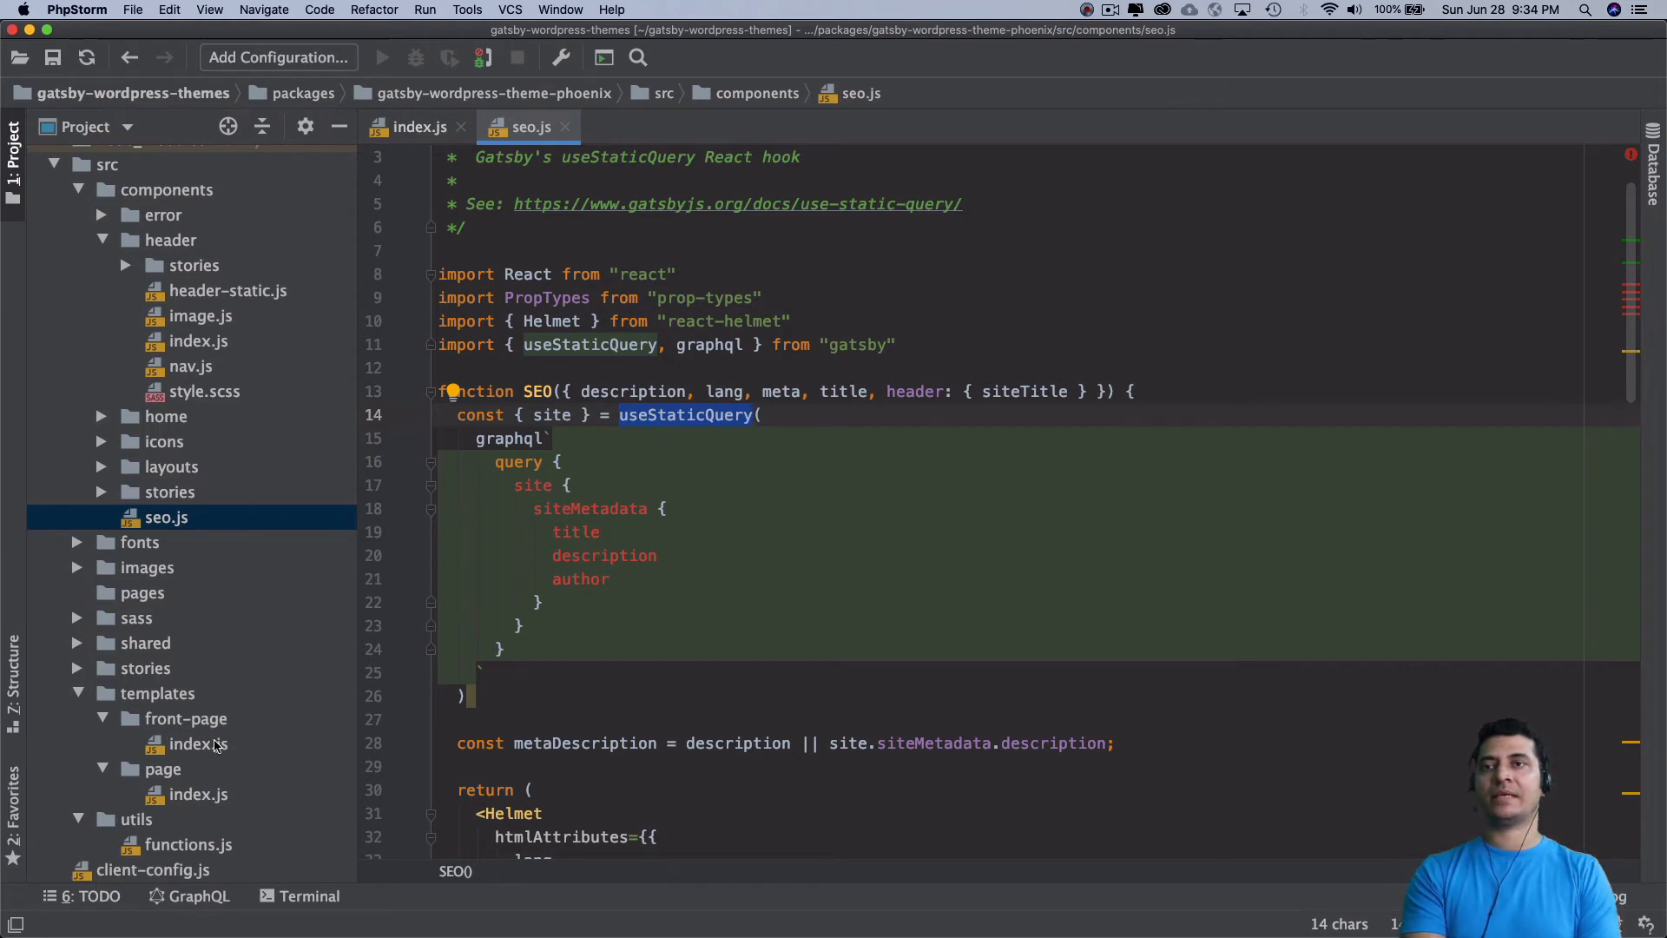
{"action": "double_click", "coordinate": [196, 743]}
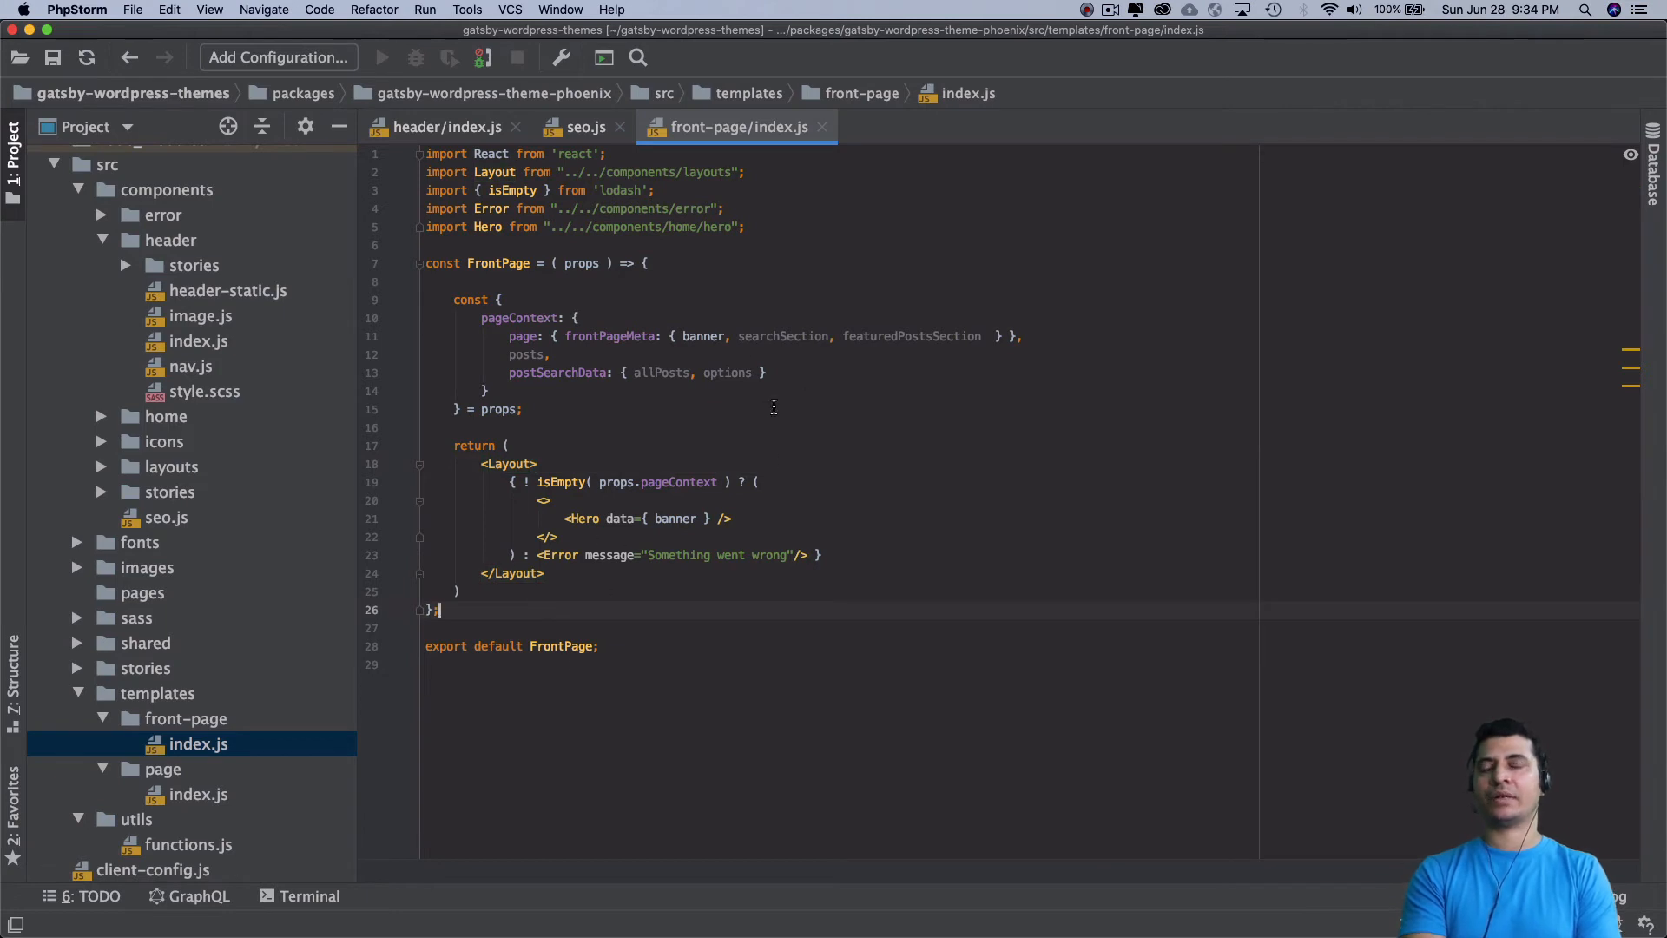
{"action": "double_click", "coordinate": [509, 464]}
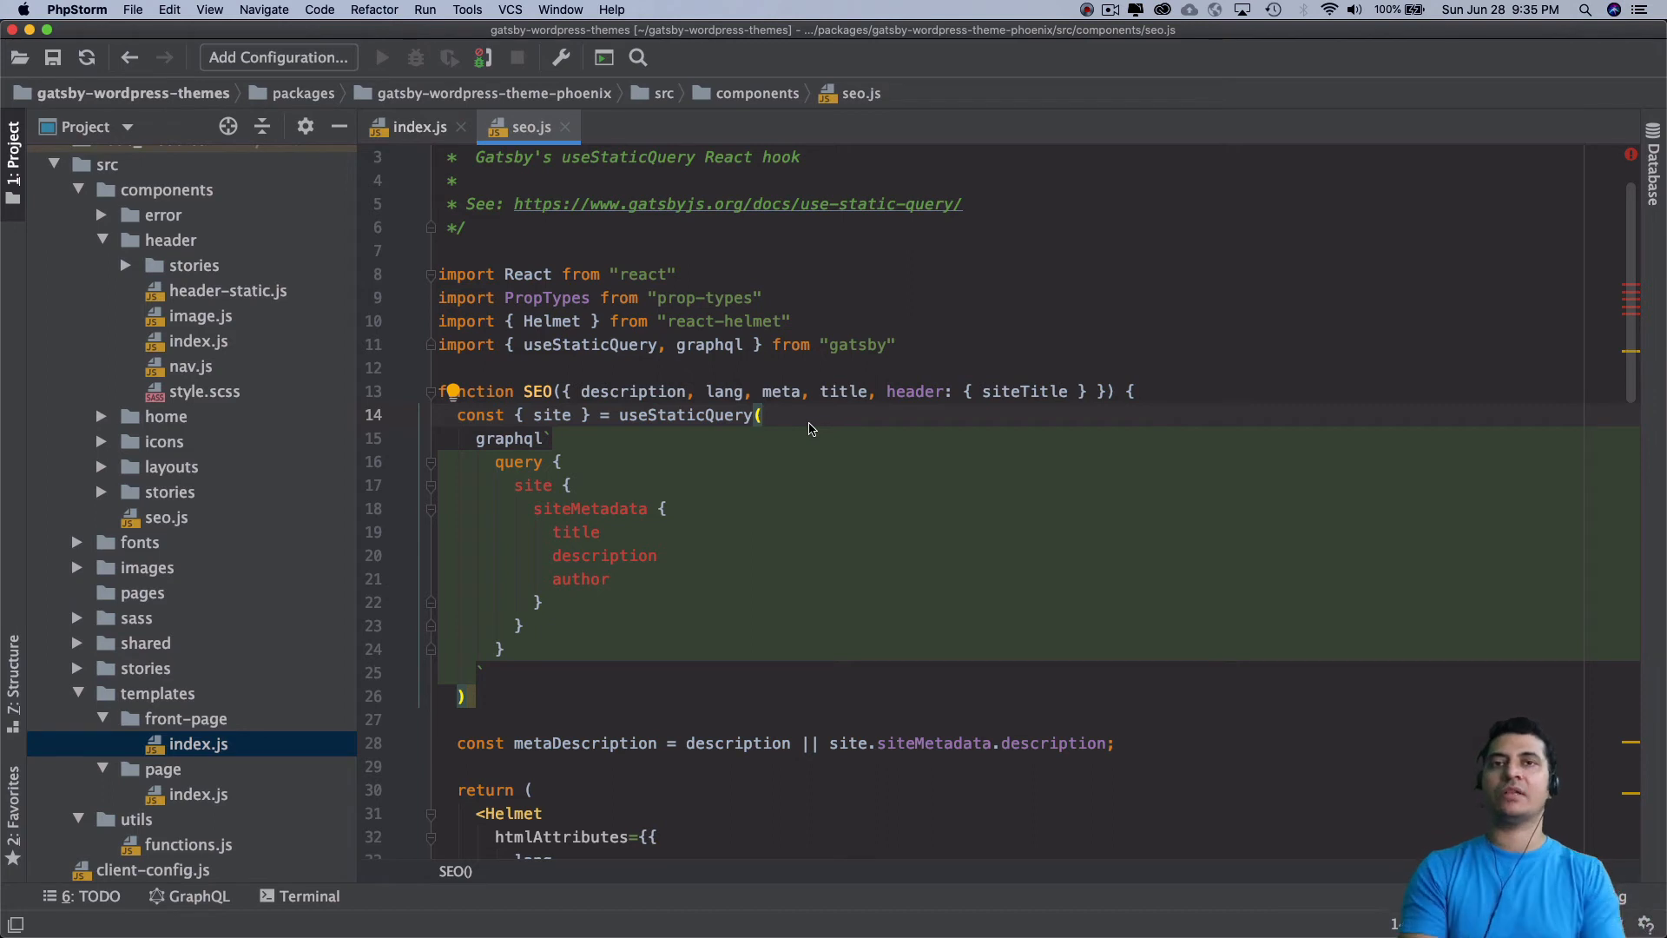
{"action": "double_click", "coordinate": [684, 415]}
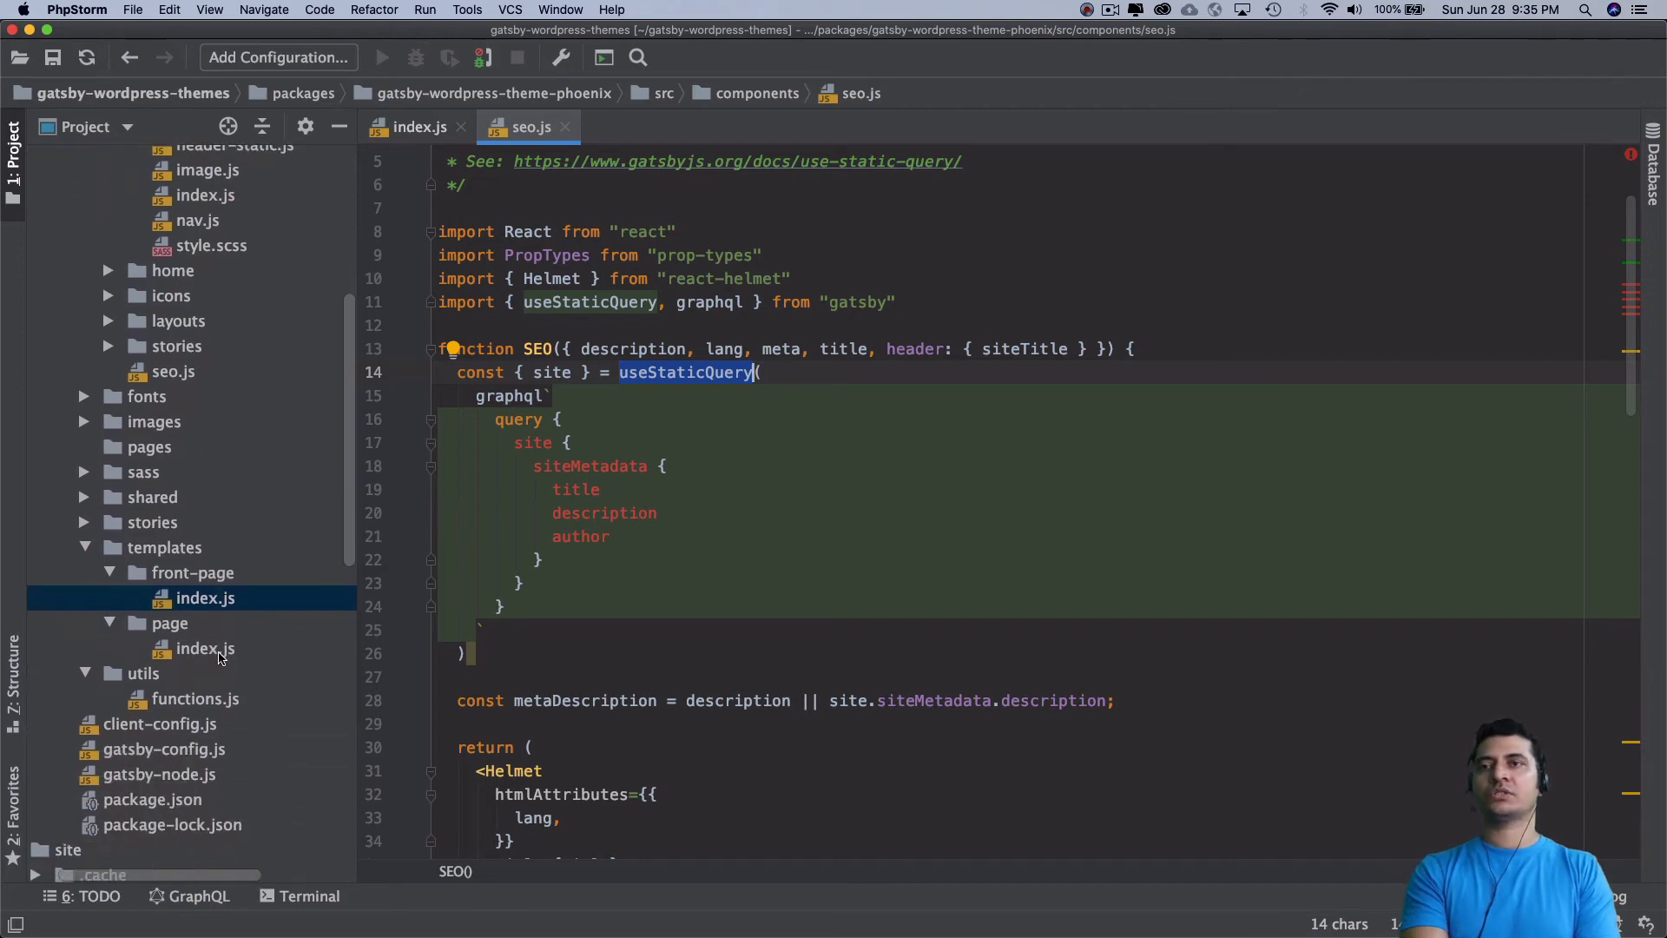
{"action": "left_click", "coordinate": [167, 748]}
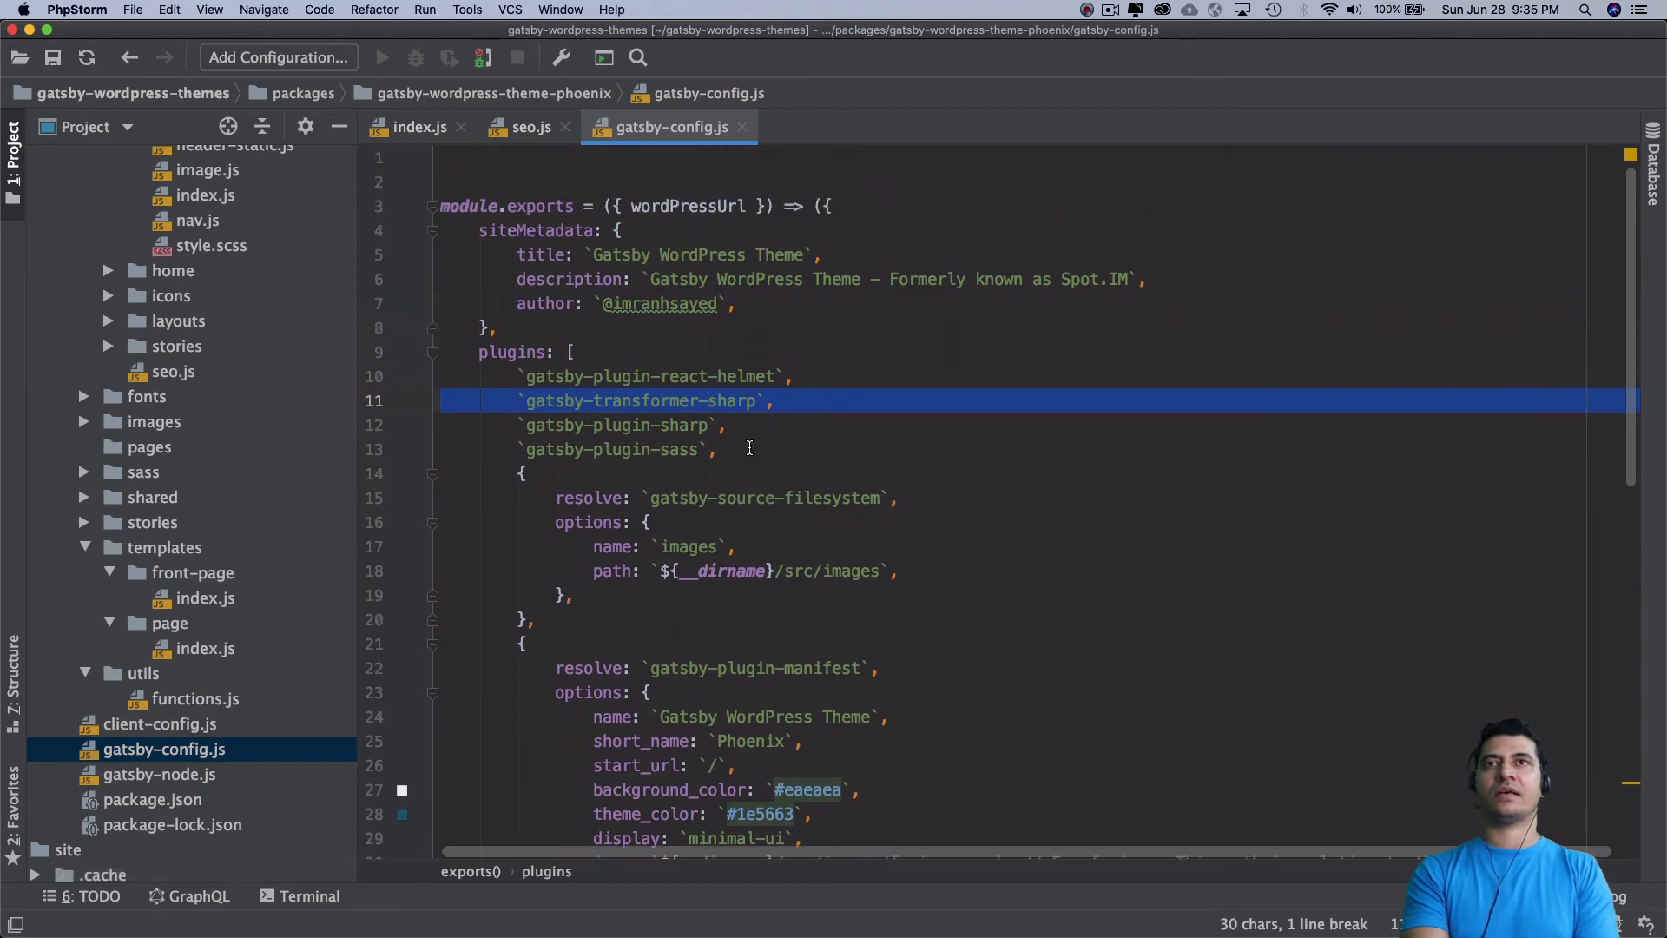
{"action": "double_click", "coordinate": [541, 253]}
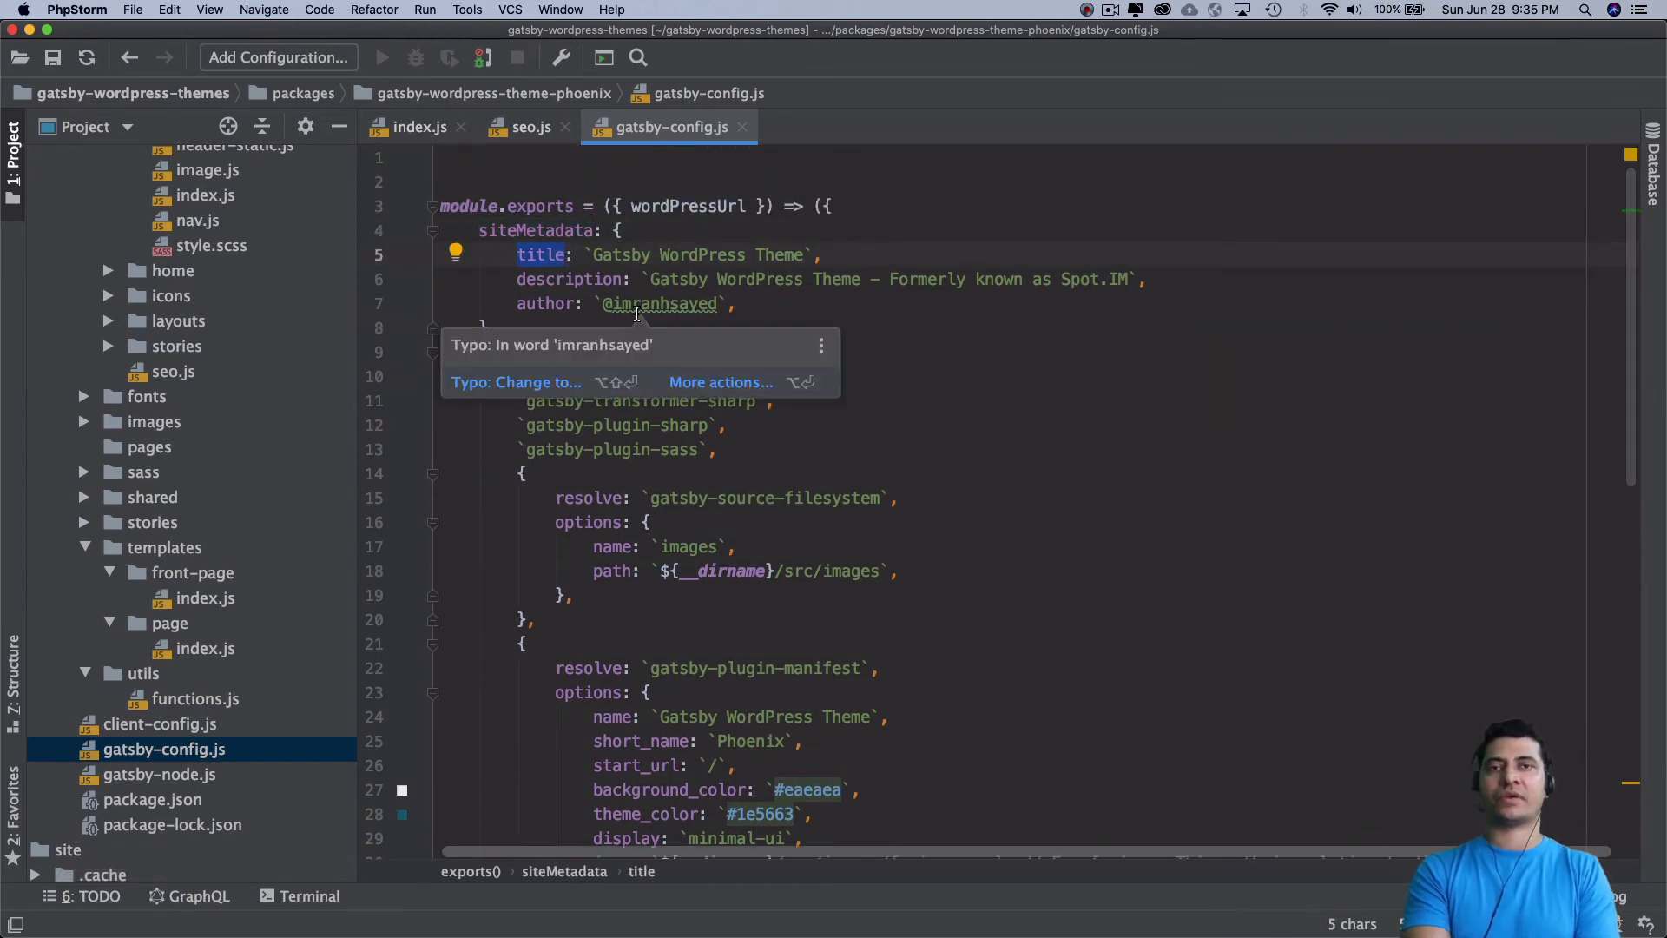
{"action": "left_click", "coordinate": [532, 127]}
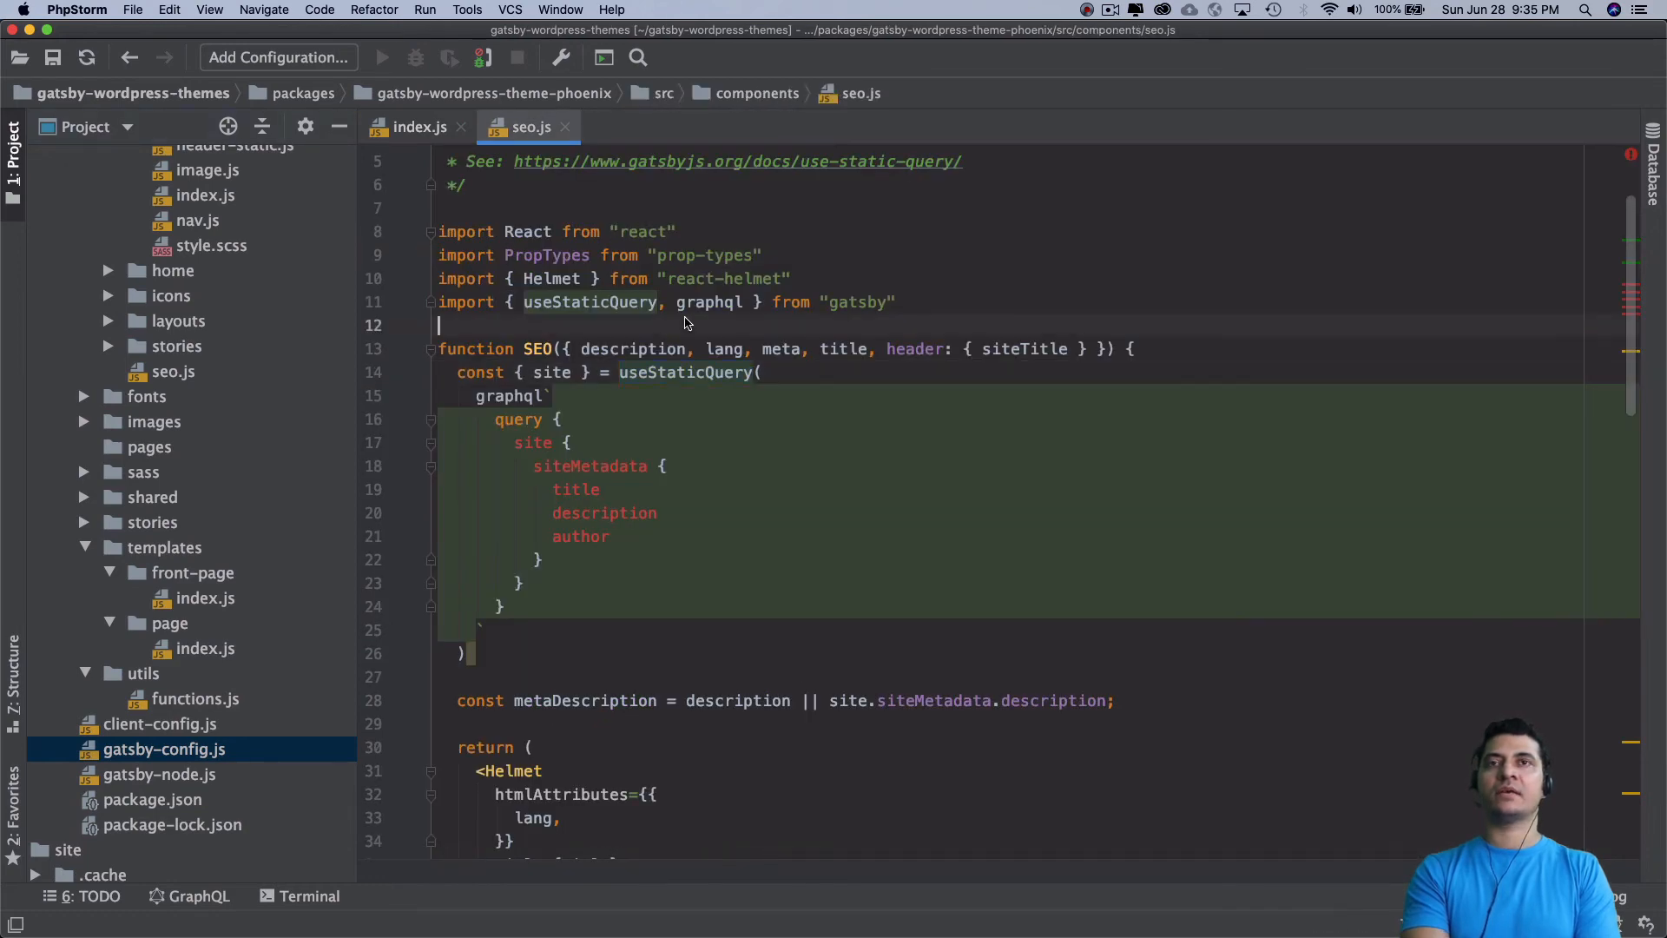
{"action": "scroll", "scroll_direction": "down", "scroll_amount": 3}
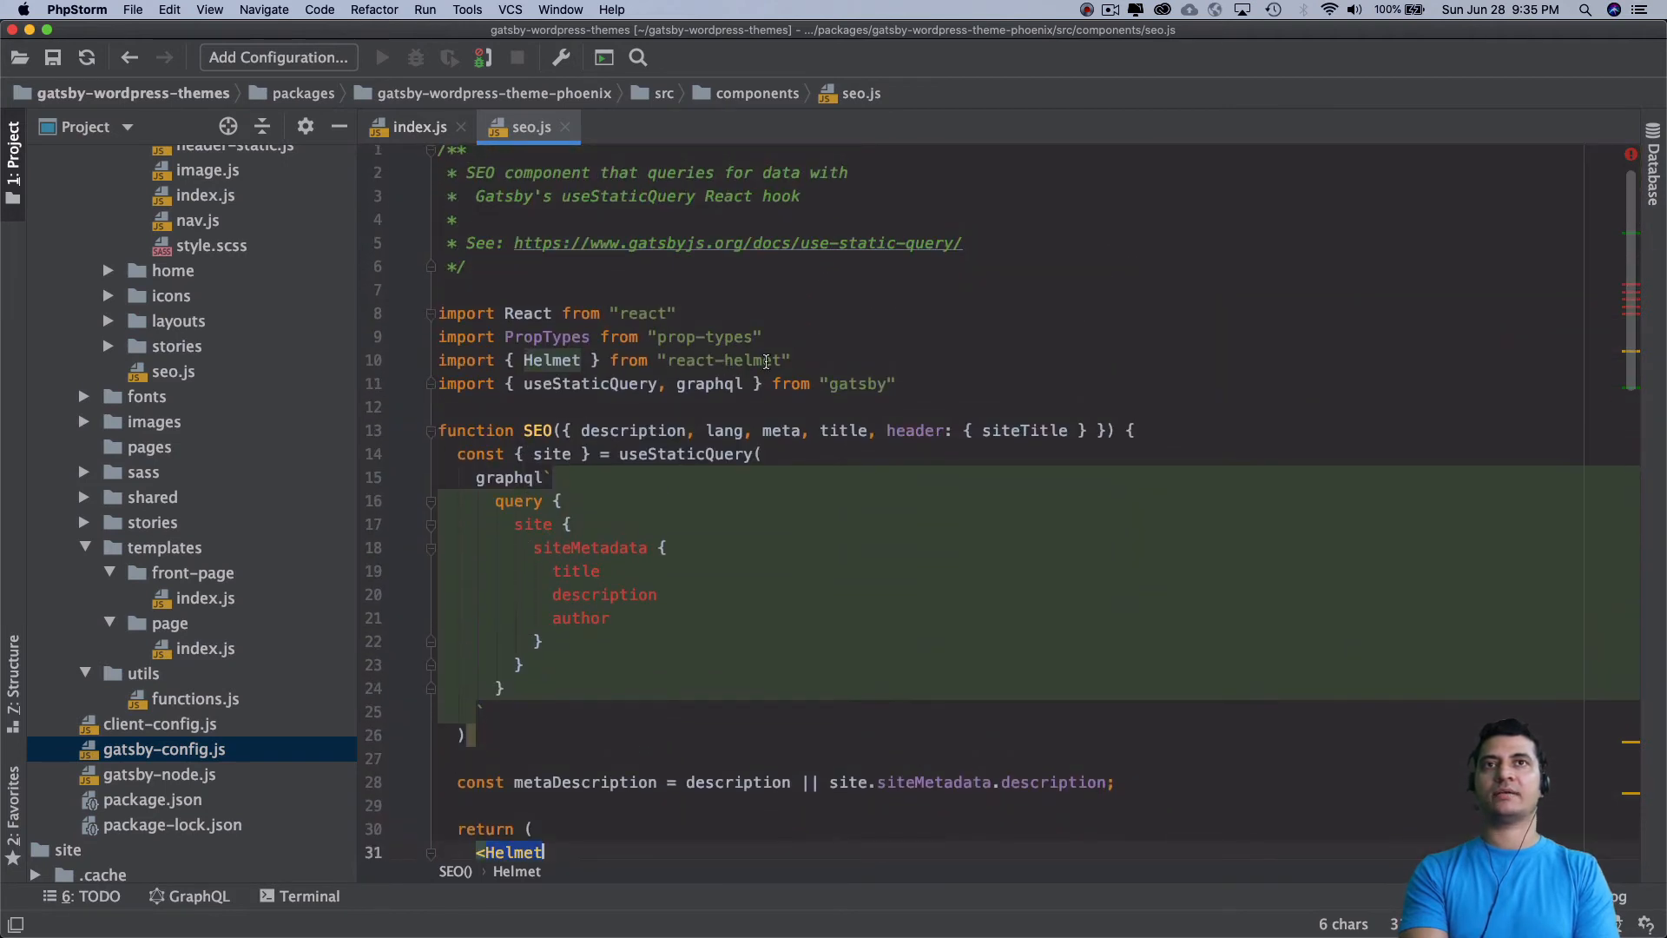
{"action": "scroll", "scroll_direction": "down", "scroll_amount": 3}
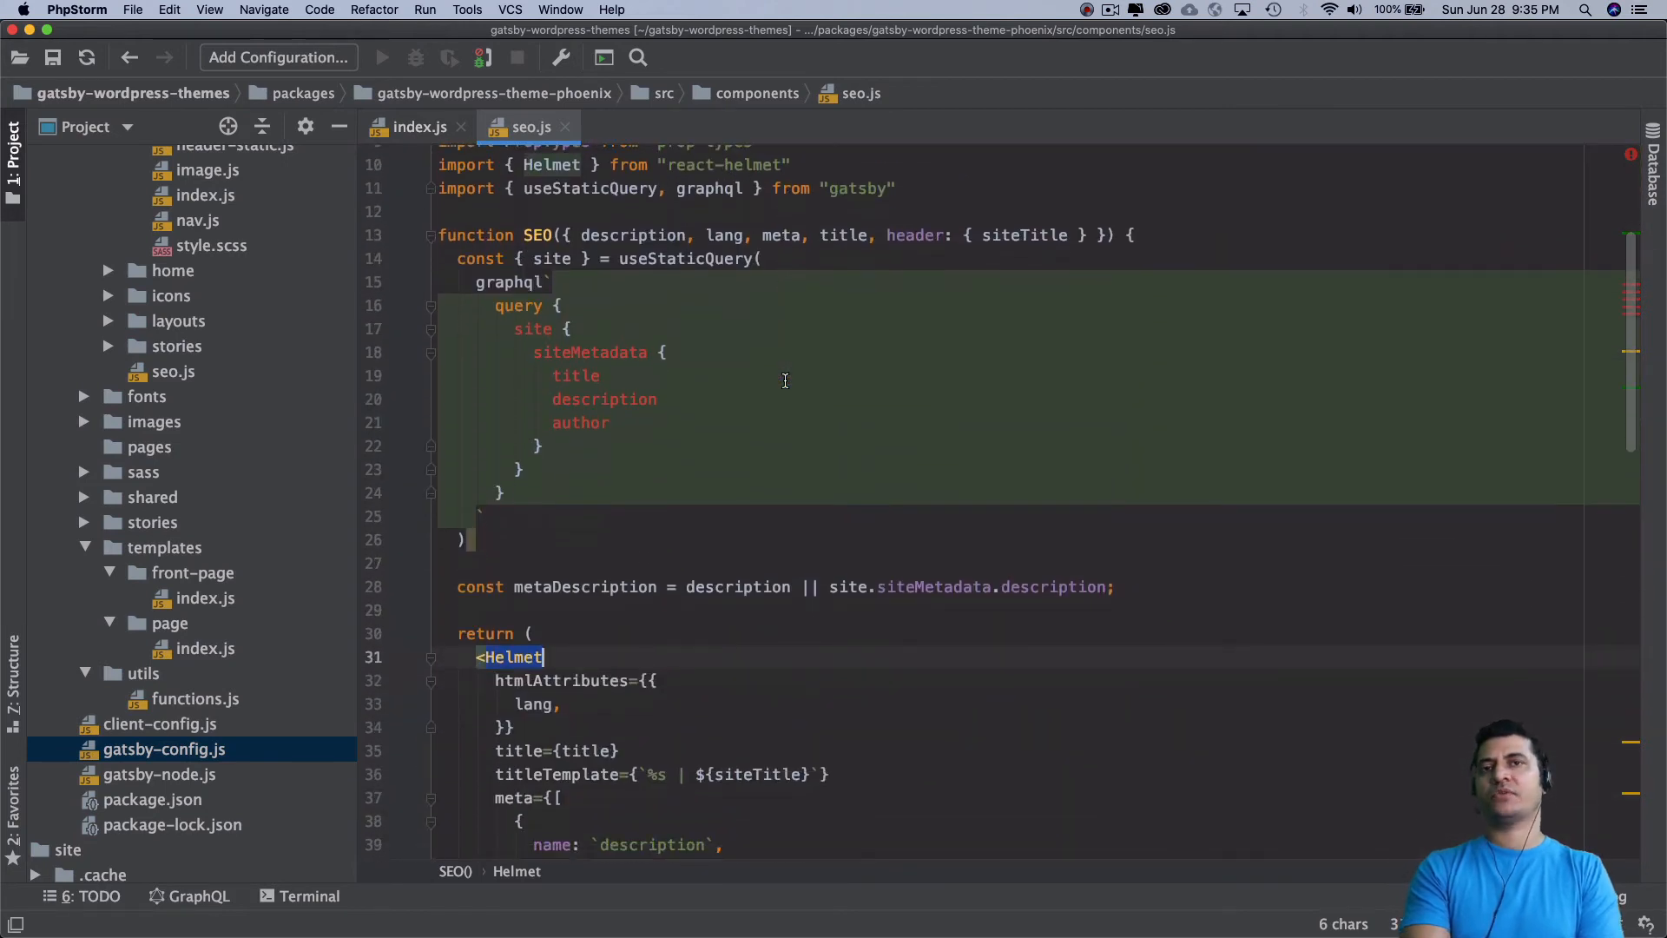
{"action": "scroll", "scroll_direction": "down", "scroll_amount": 3}
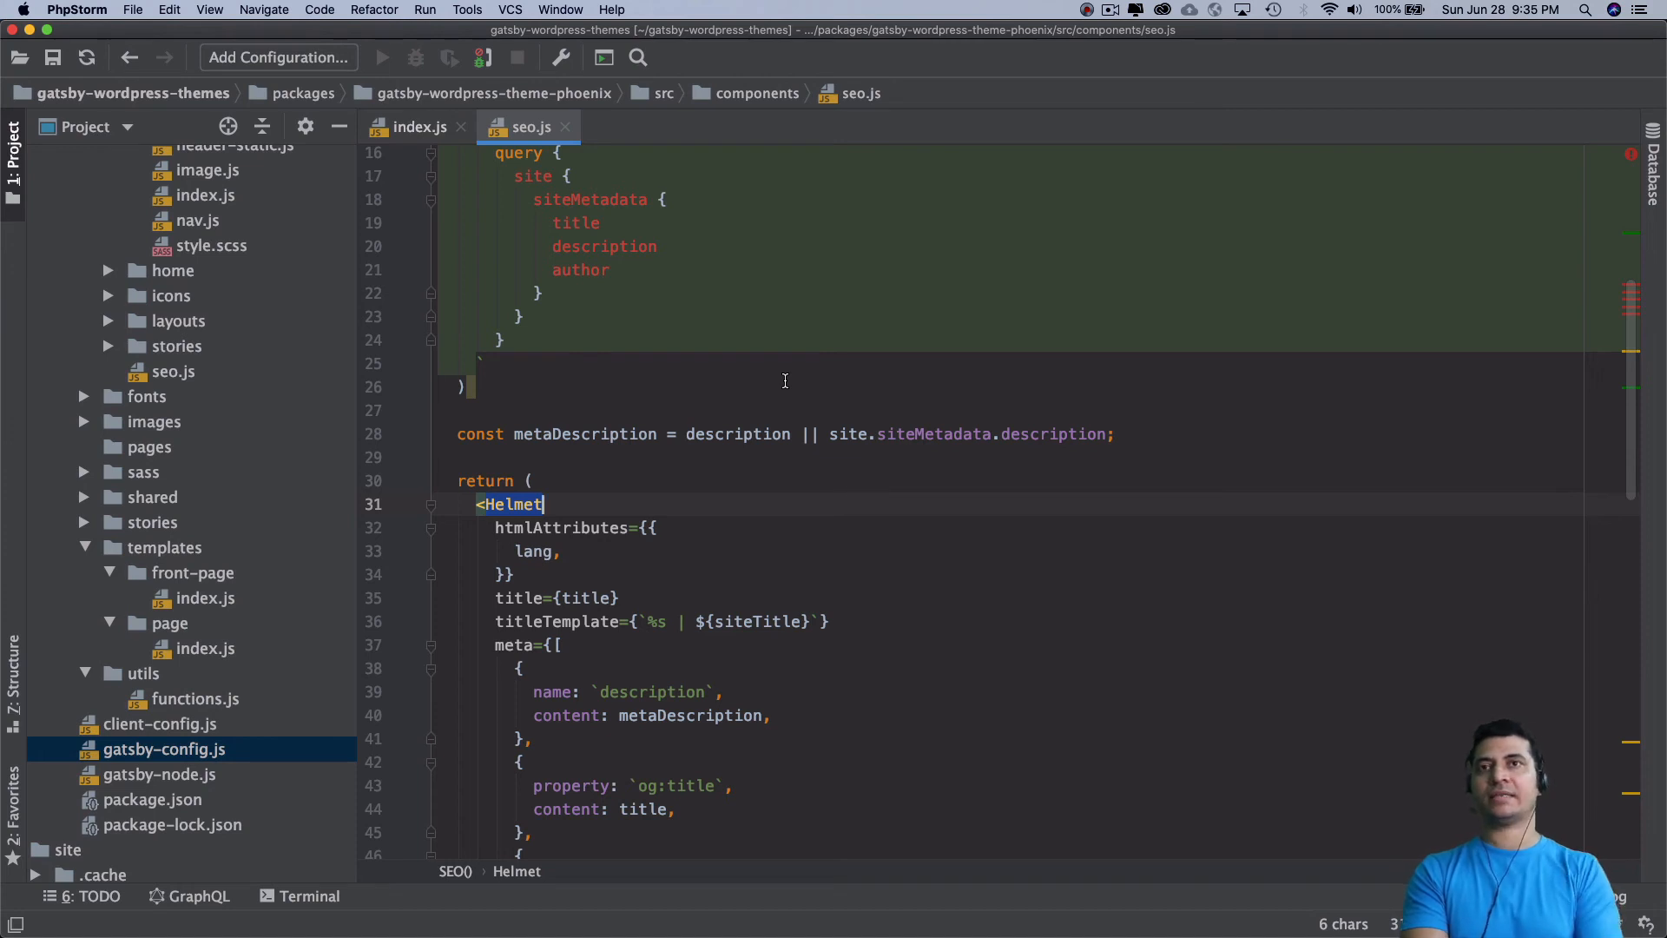
{"action": "scroll", "scroll_direction": "down", "scroll_amount": 3}
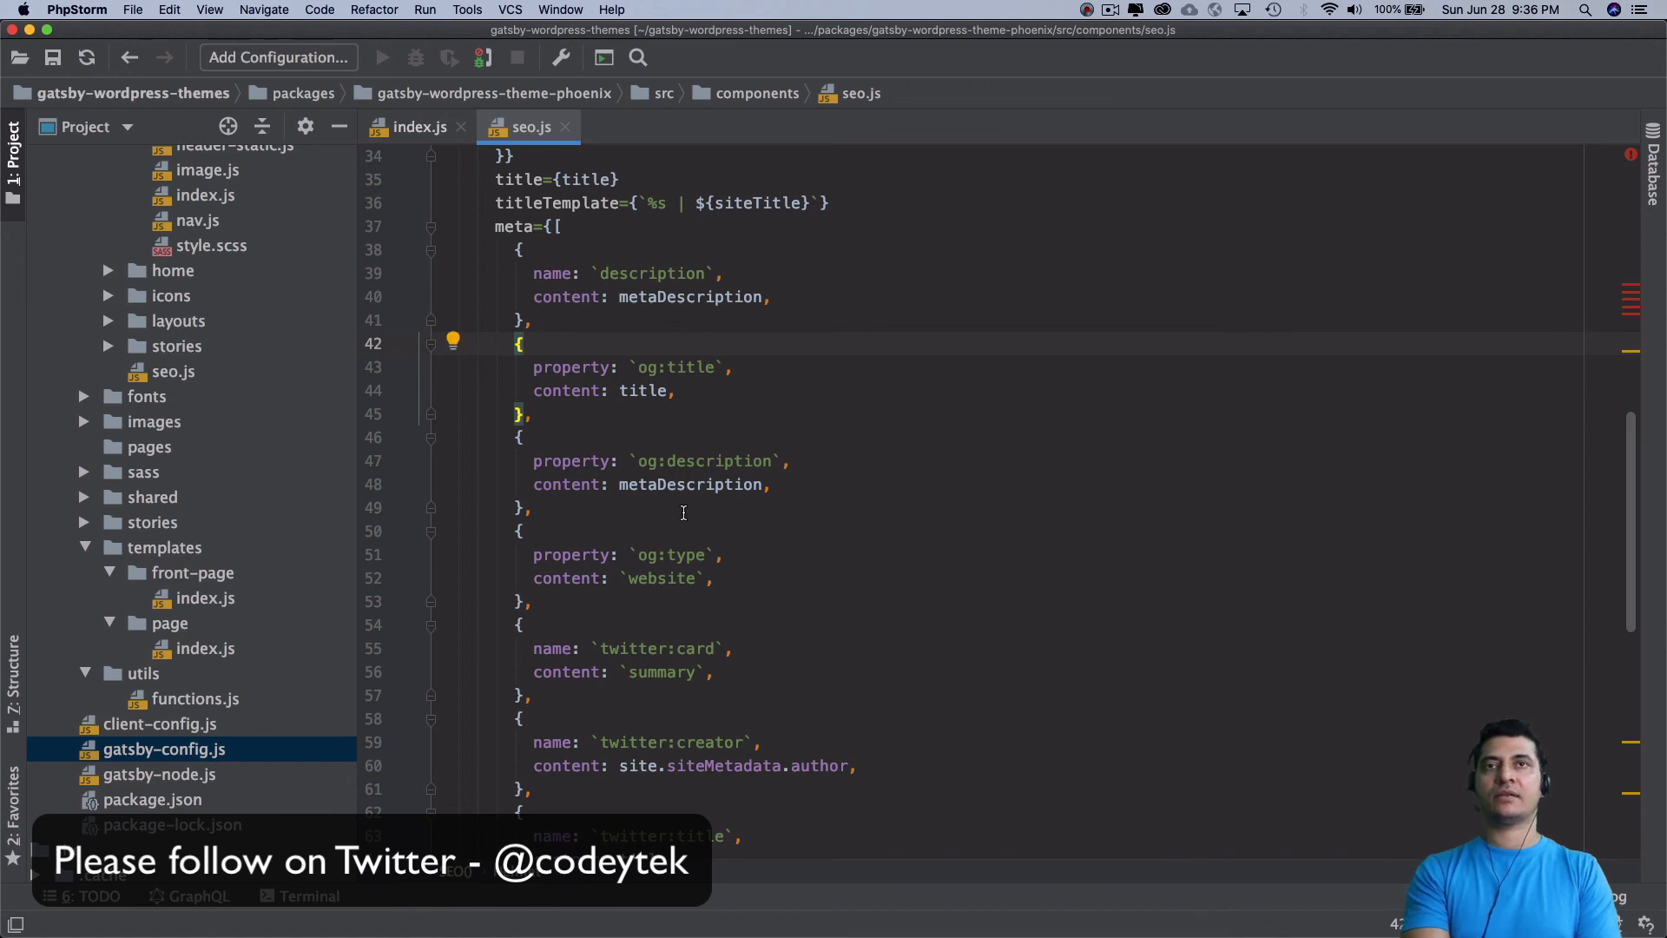
{"action": "scroll", "scroll_direction": "down", "scroll_amount": 3}
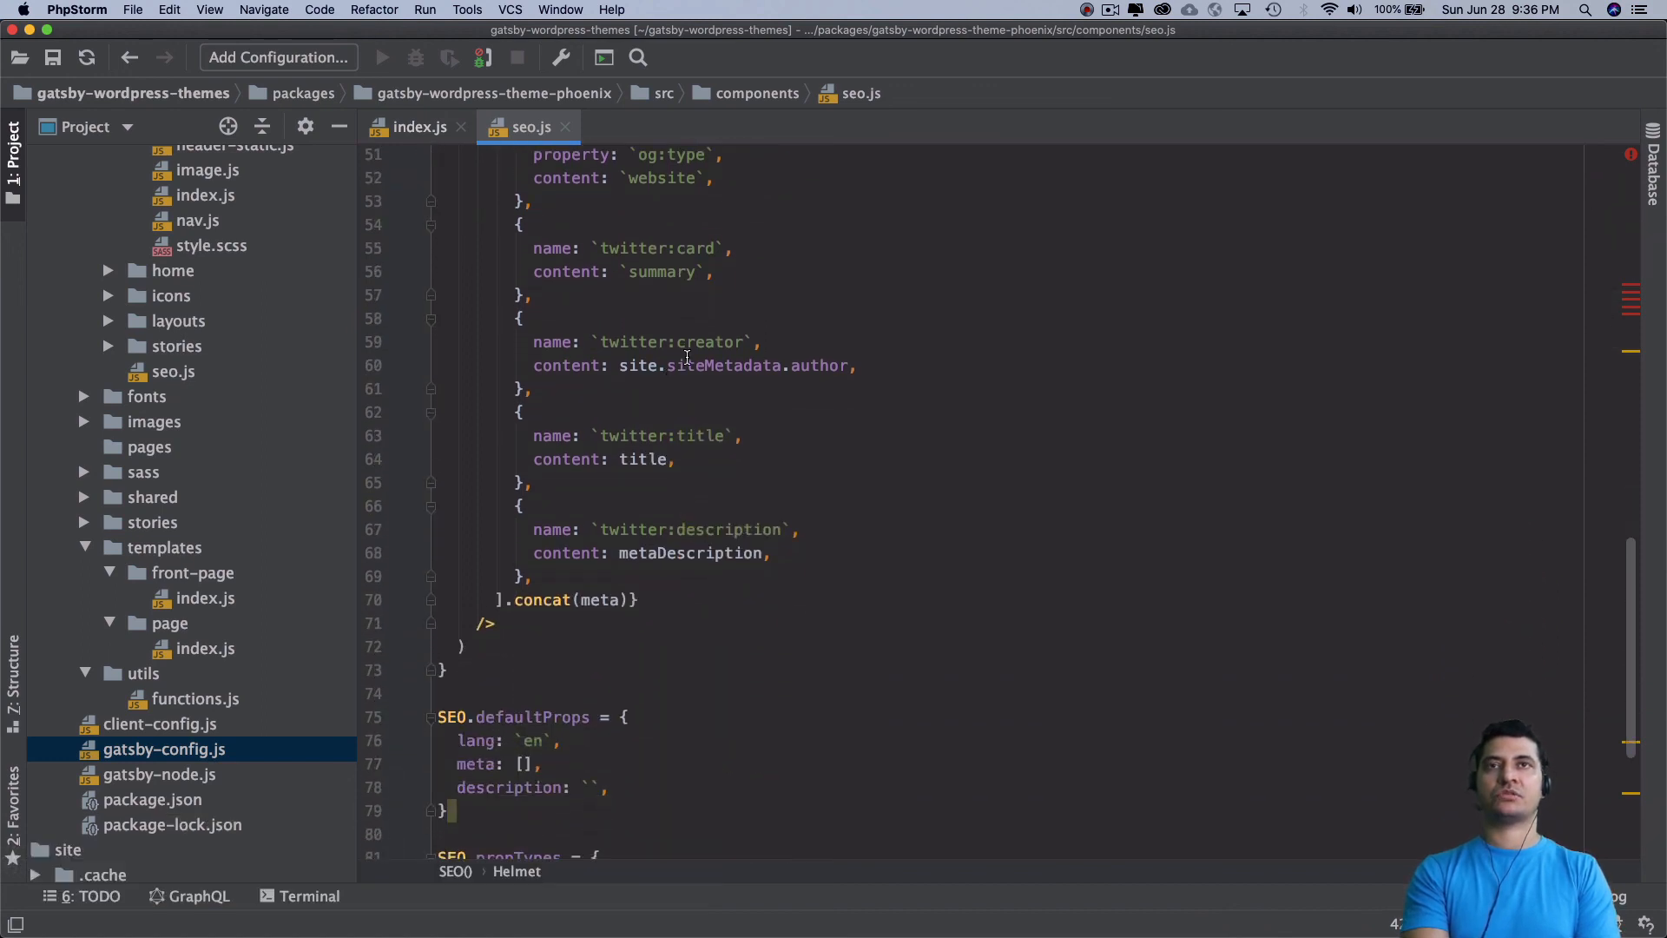
{"action": "scroll", "scroll_direction": "down", "scroll_amount": 3}
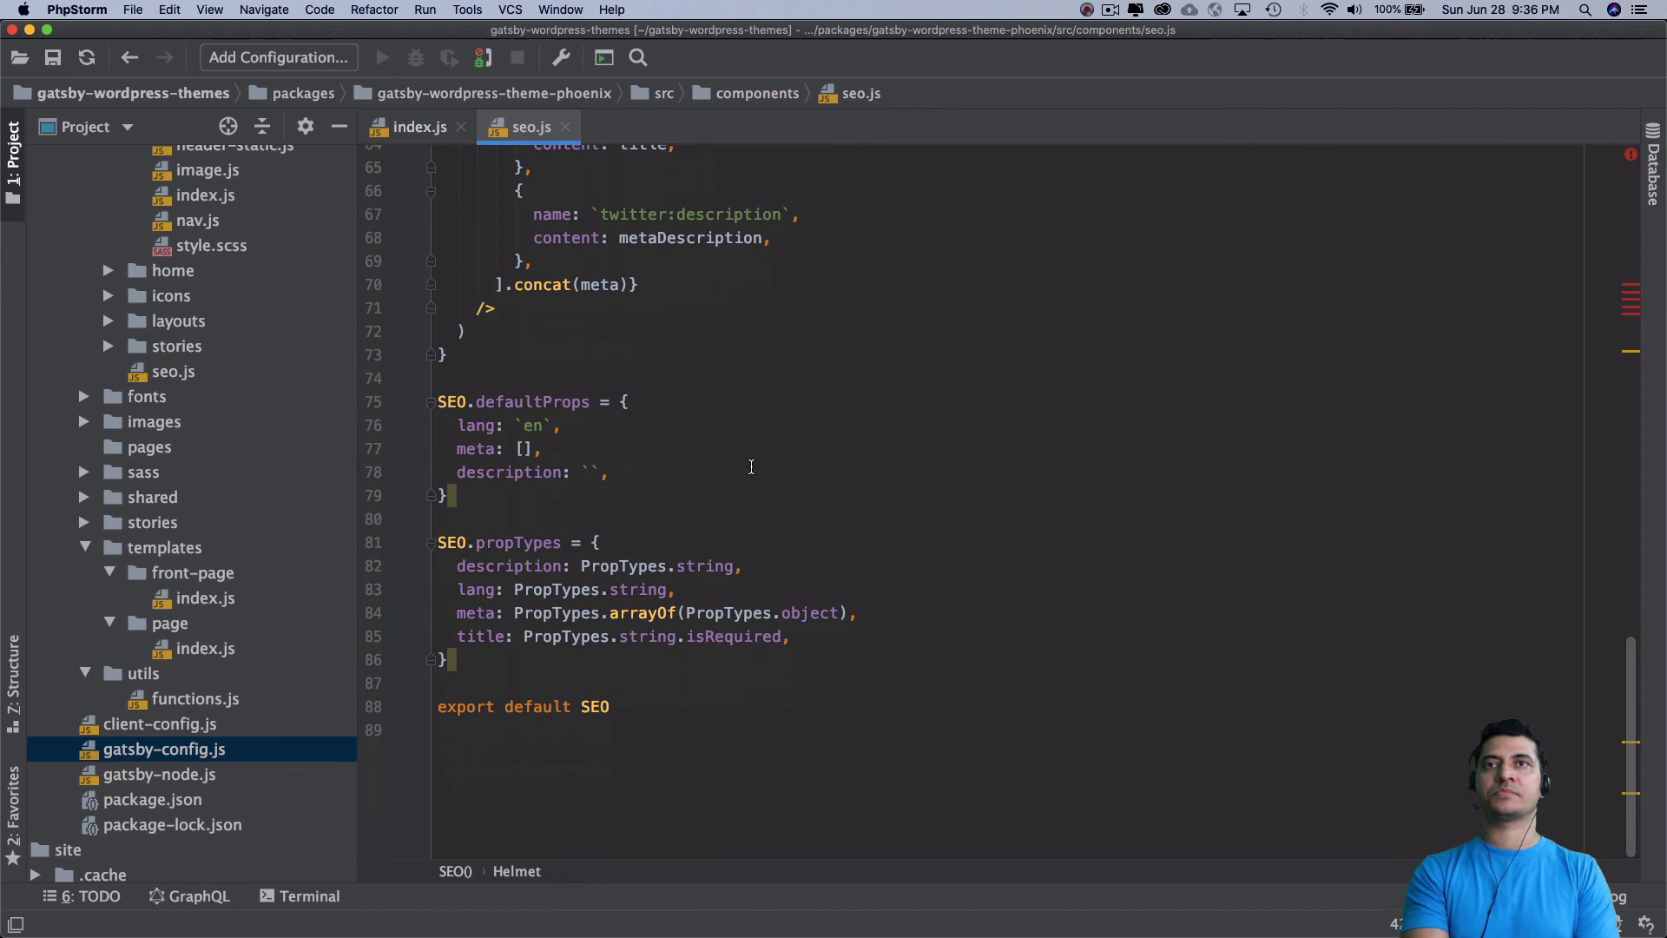
{"action": "double_click", "coordinate": [531, 401]}
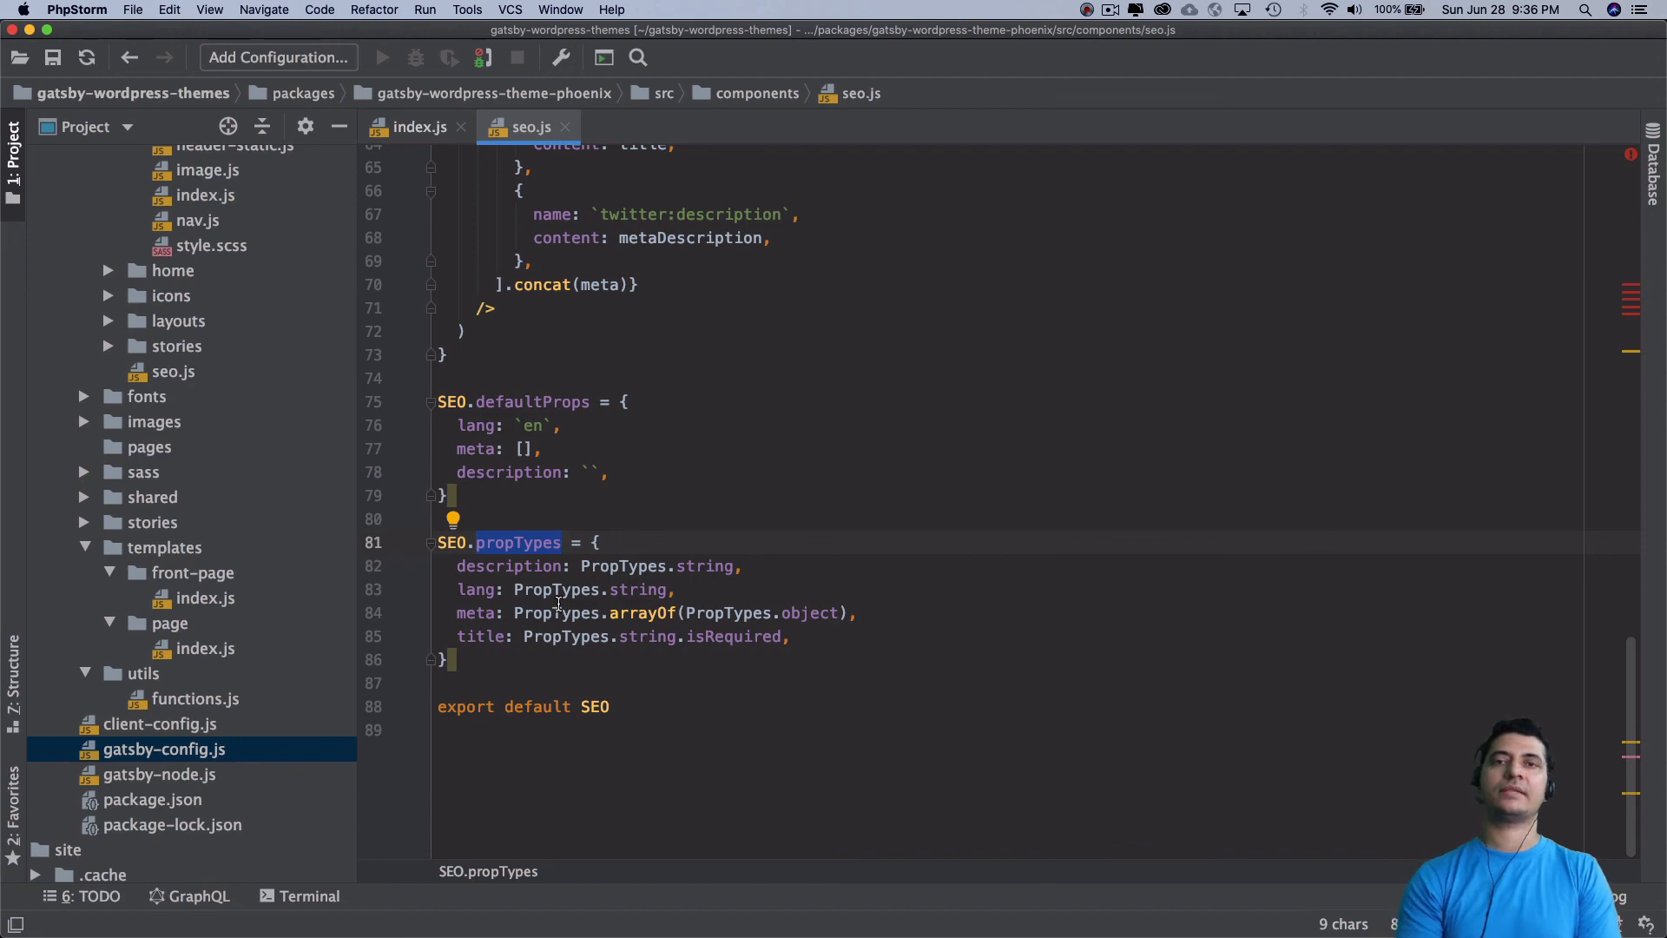
{"action": "mouse_move", "coordinate": [655, 550]}
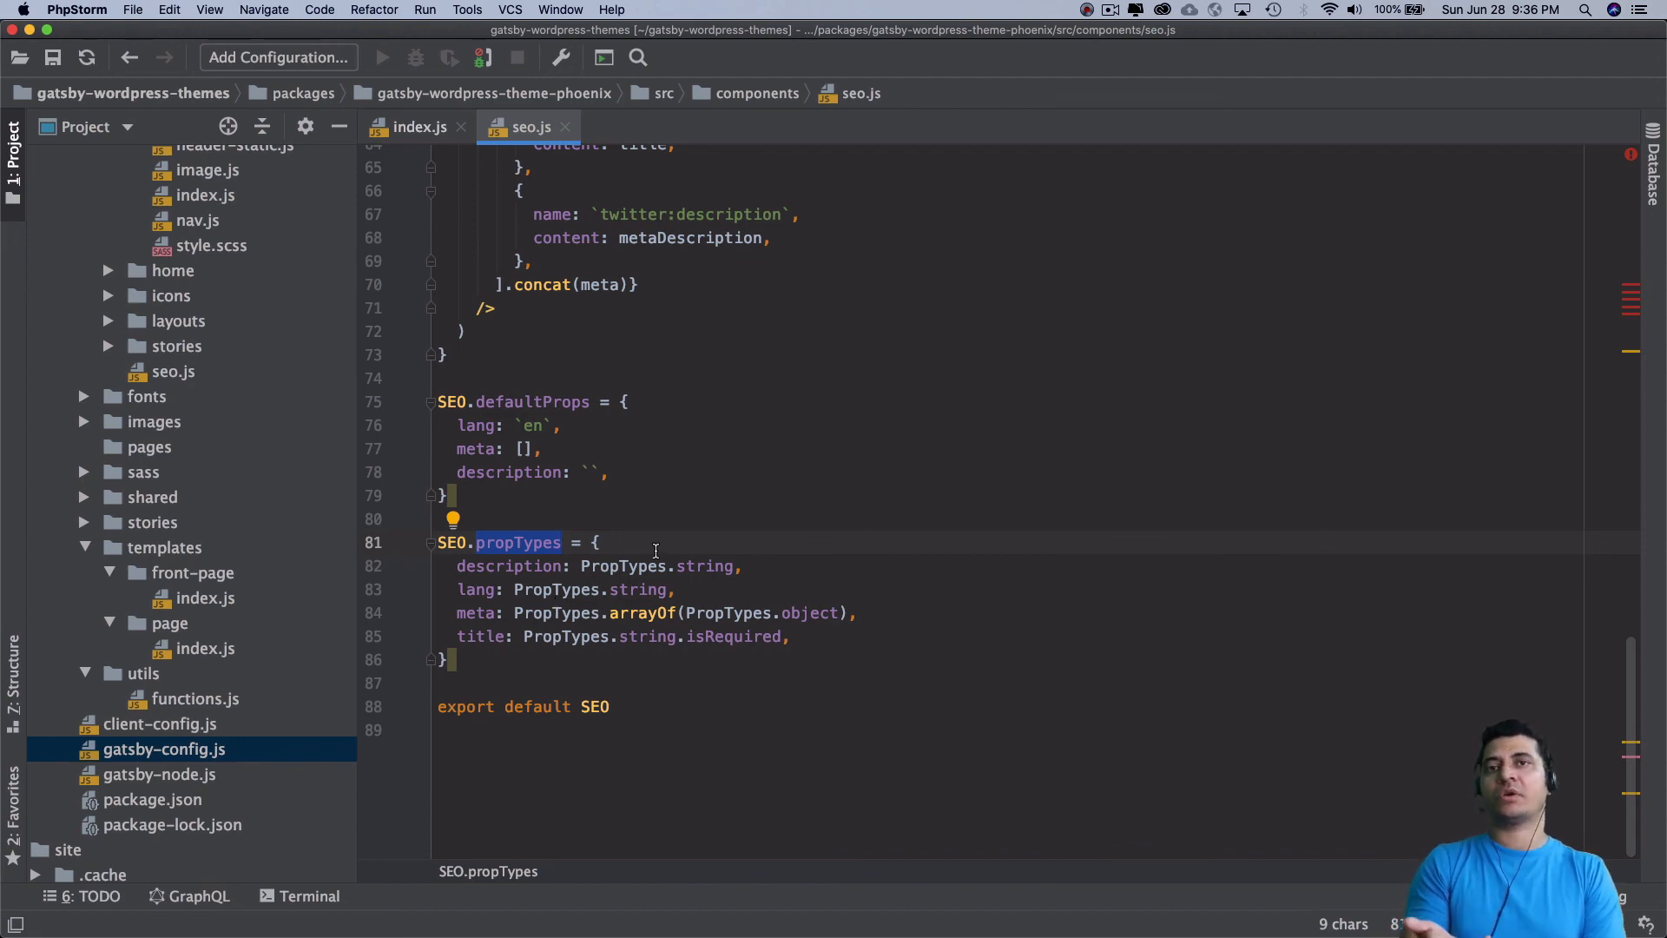